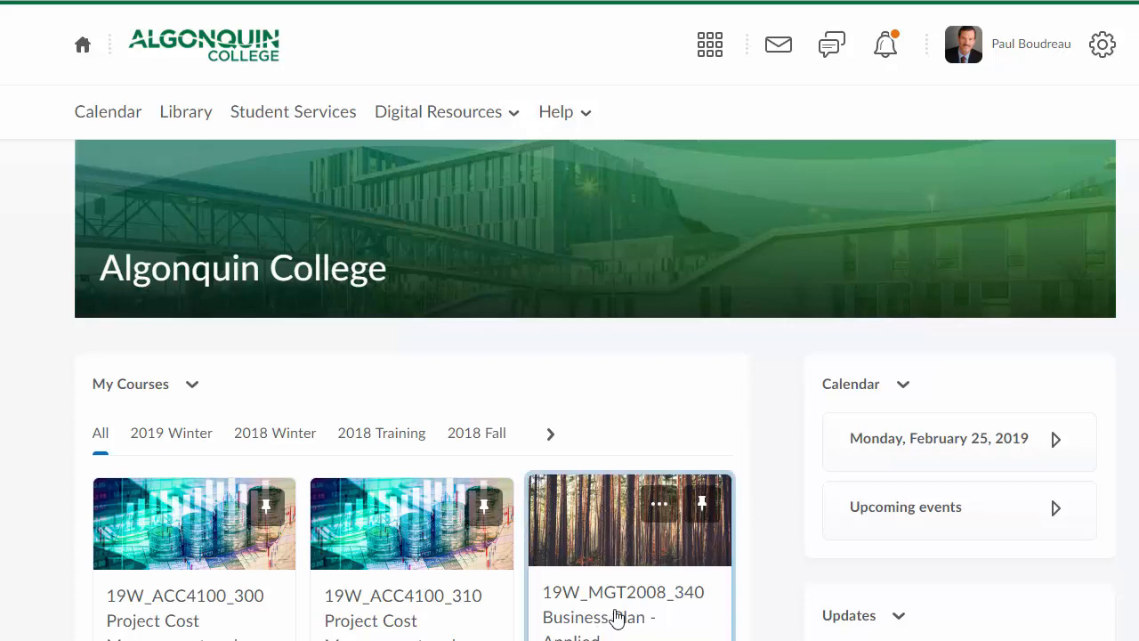
# Go to the Quizzes page of the 19W_MGT2008_340 Business Plan - Applied course.
pyautogui.click(630, 519)
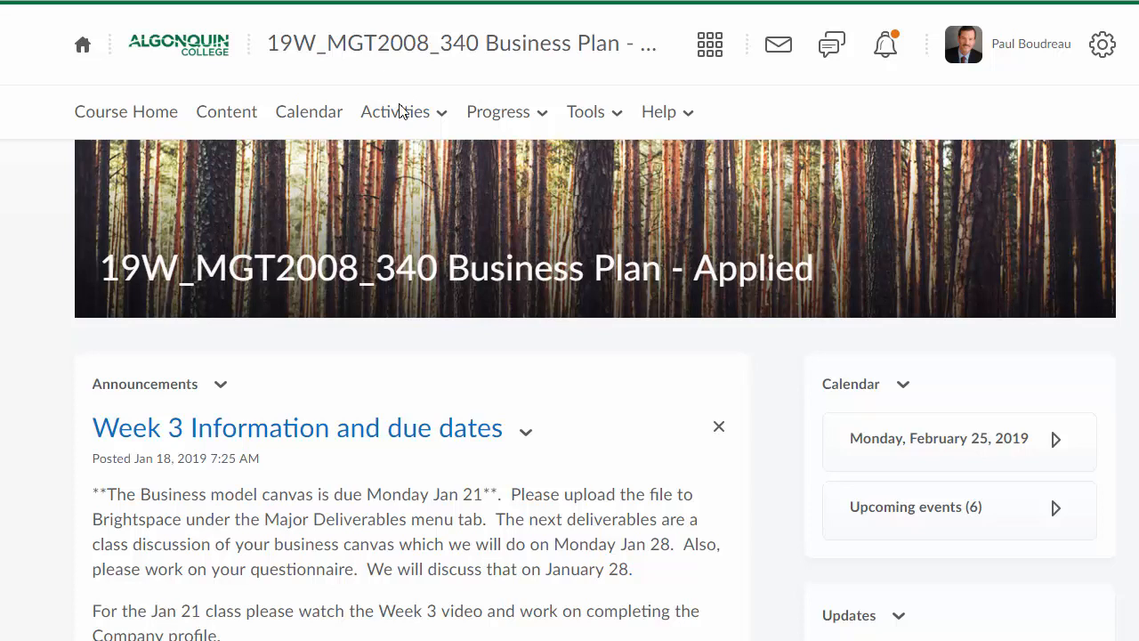
pyautogui.click(395, 110)
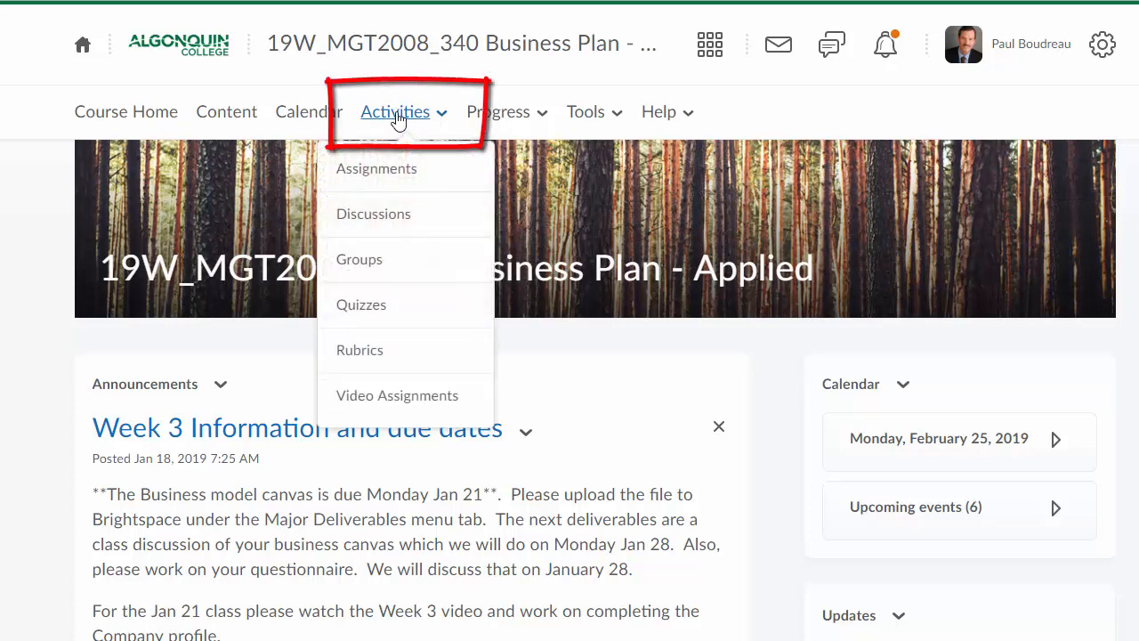
pyautogui.moveTo(362, 304)
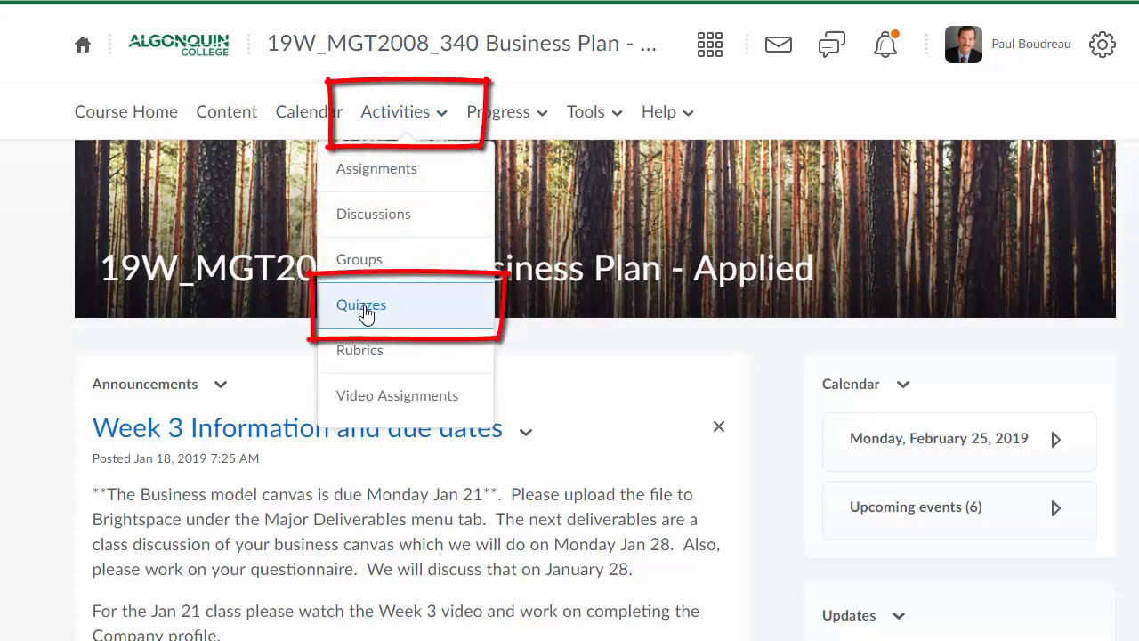
pyautogui.click(362, 304)
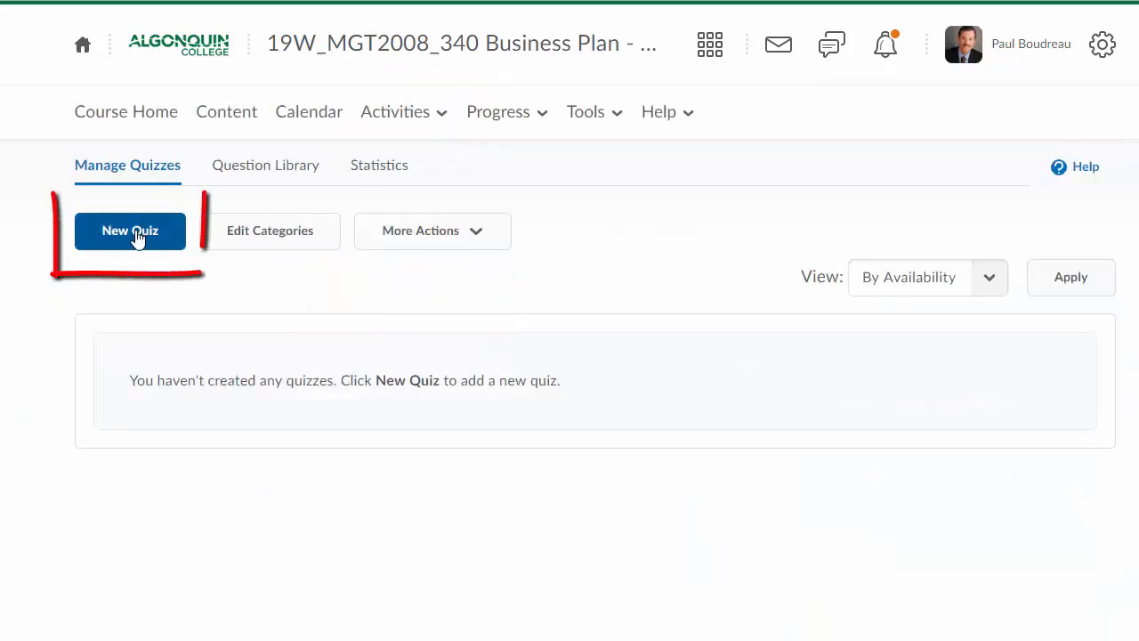
# Create a new quiz and name it 'Final Exam', reviewing the Properties form.
pyautogui.click(130, 231)
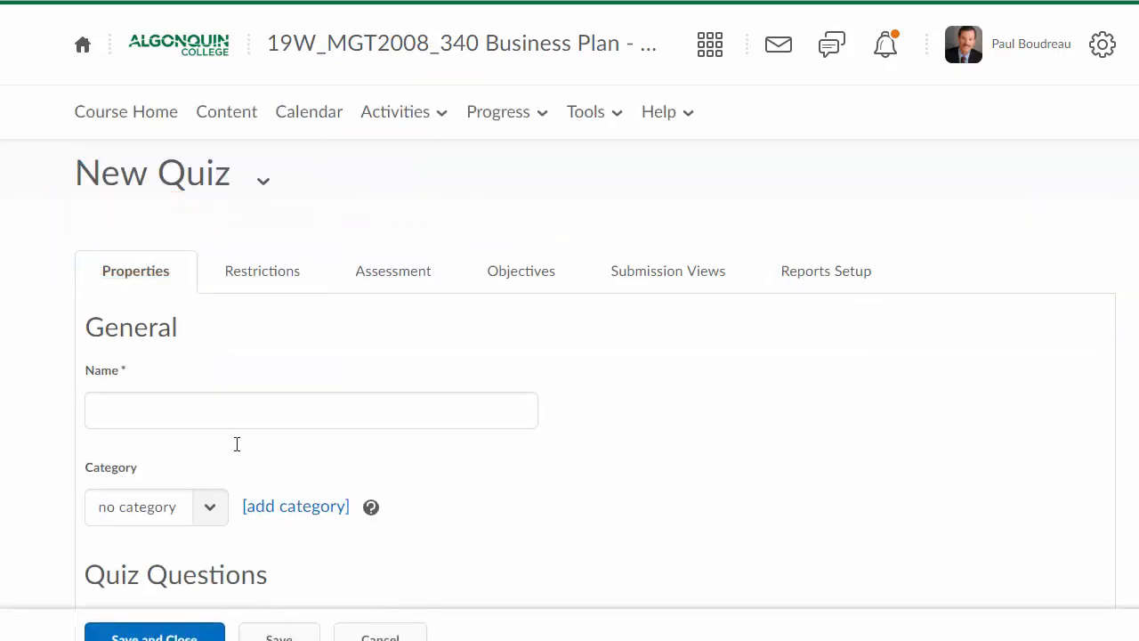
pyautogui.click(309, 409)
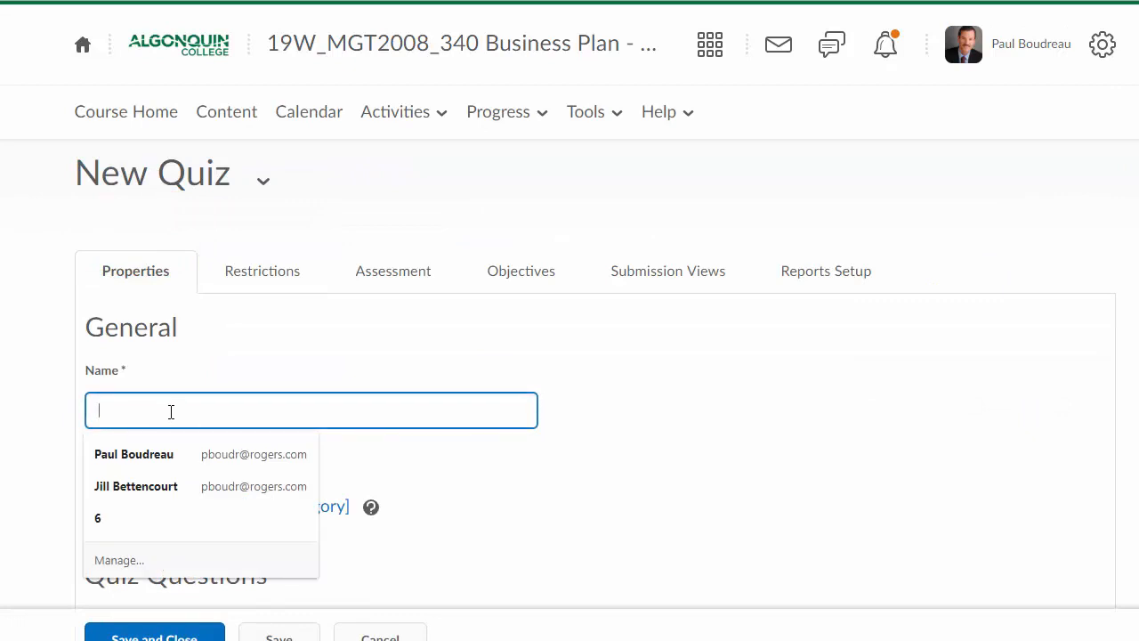
pyautogui.write('Final Exam')
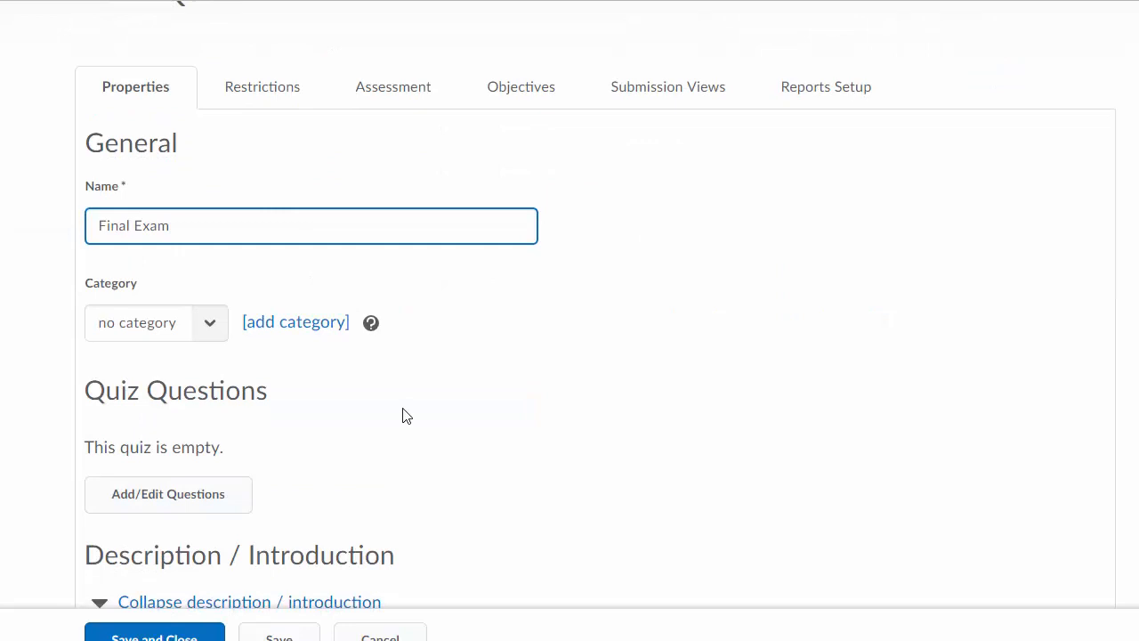
pyautogui.scroll(-3)
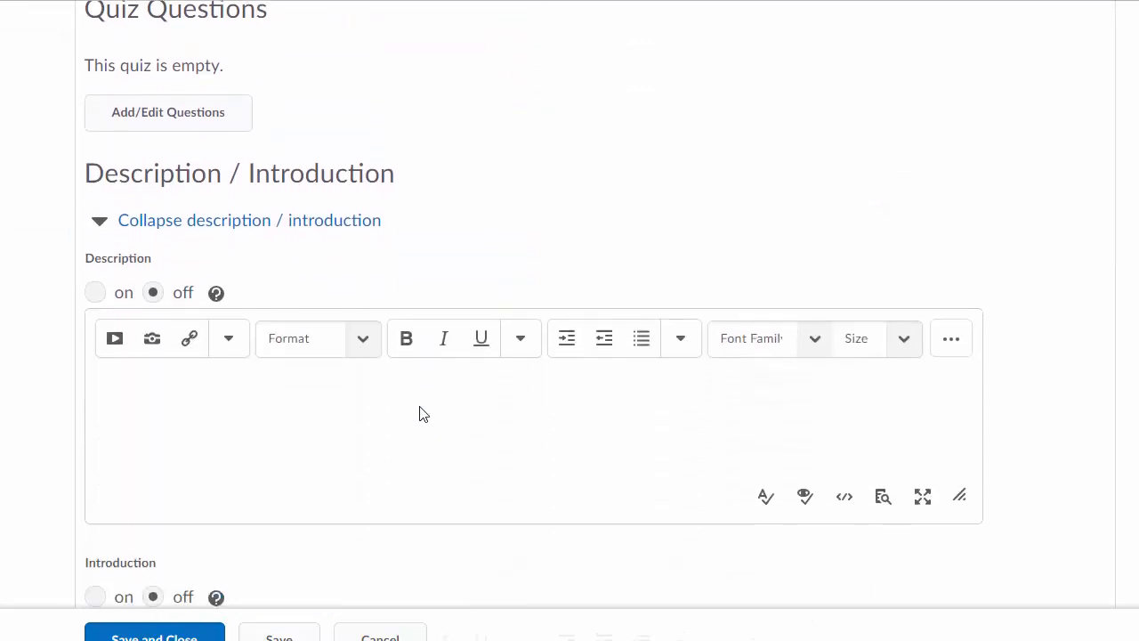
pyautogui.scroll(-3)
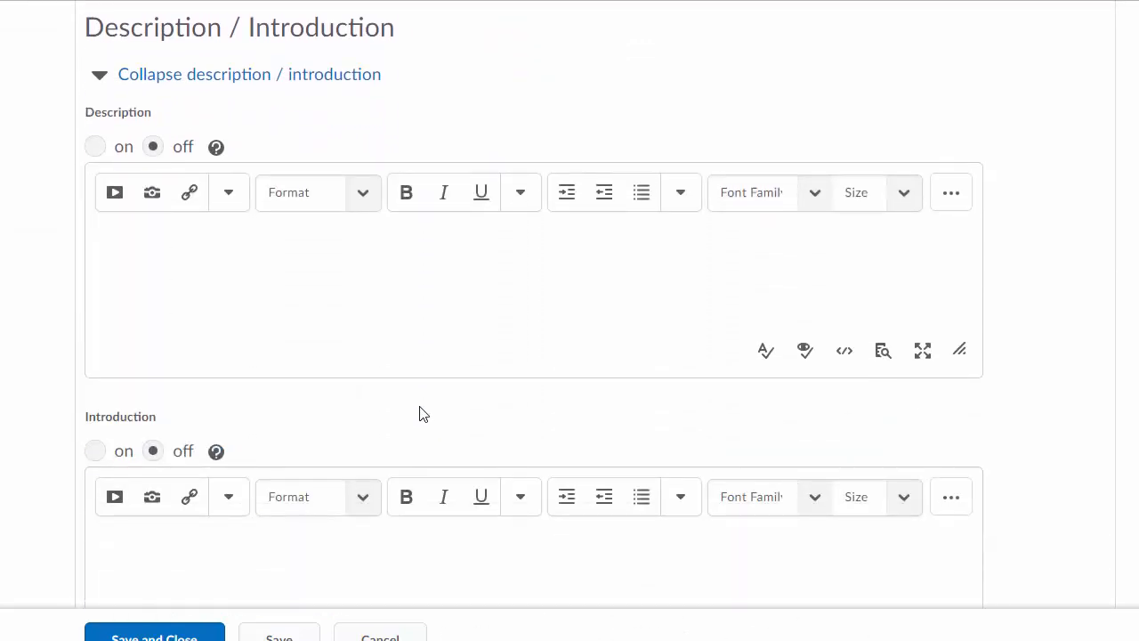
pyautogui.moveTo(356, 450)
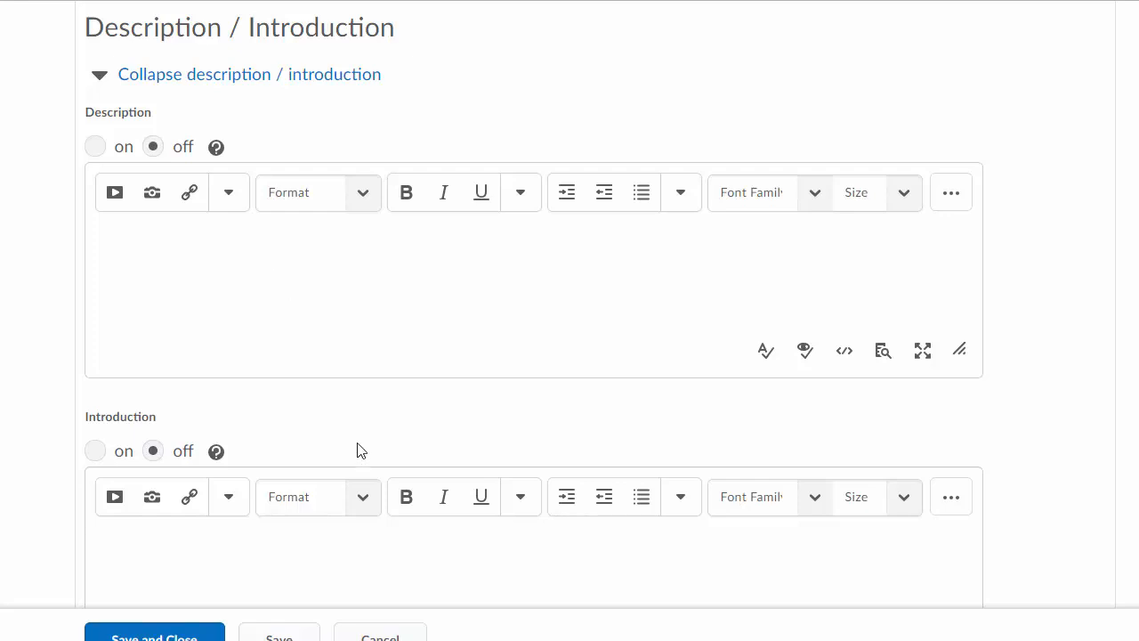
pyautogui.scroll(-3)
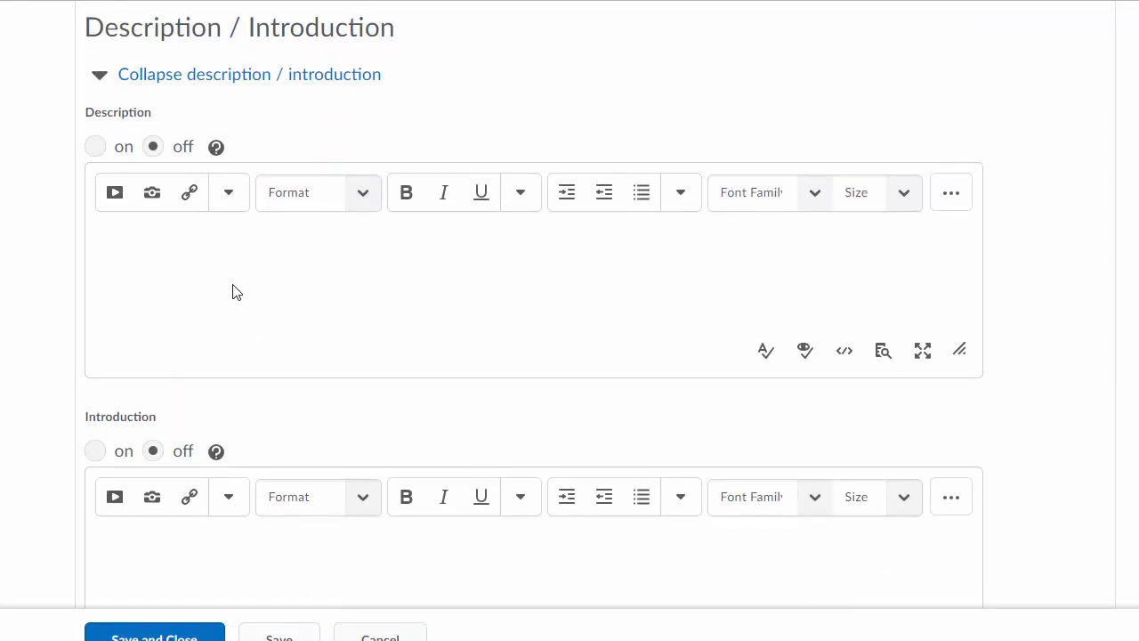
pyautogui.moveTo(295, 349)
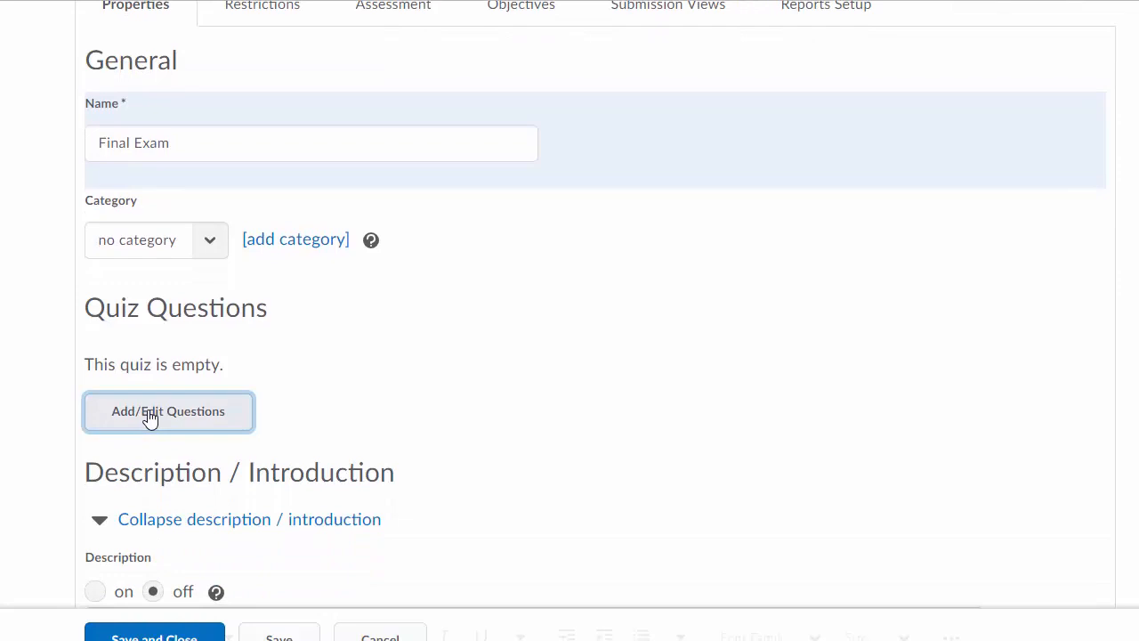
# Import the Final Exam M/C, Short Answer and Essay Question sections from the question library.
pyautogui.click(167, 411)
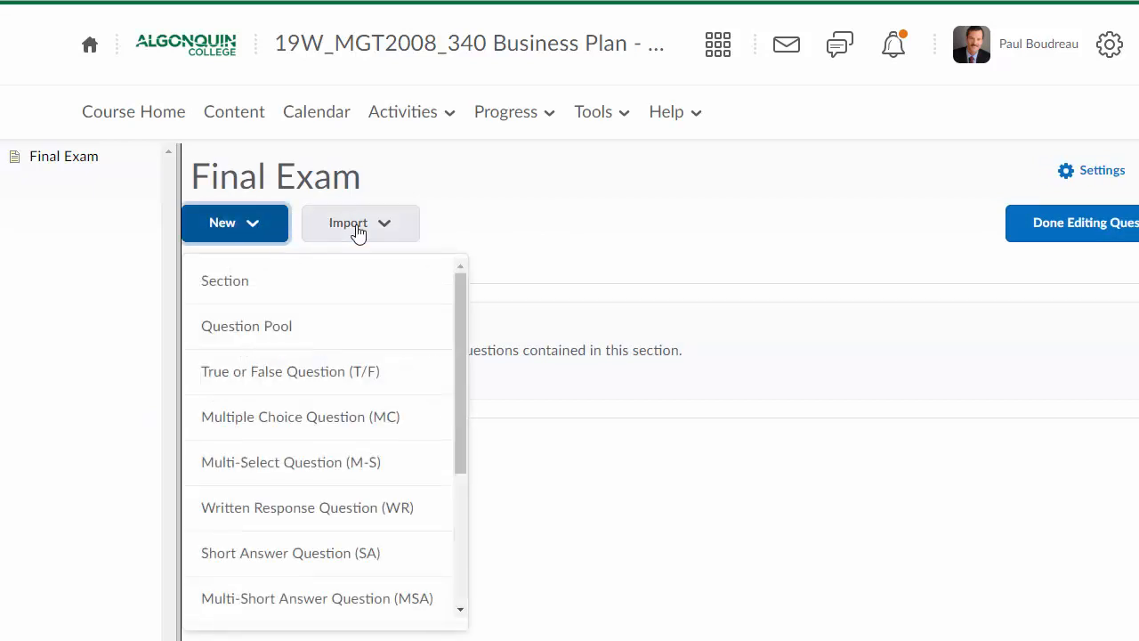
pyautogui.click(359, 222)
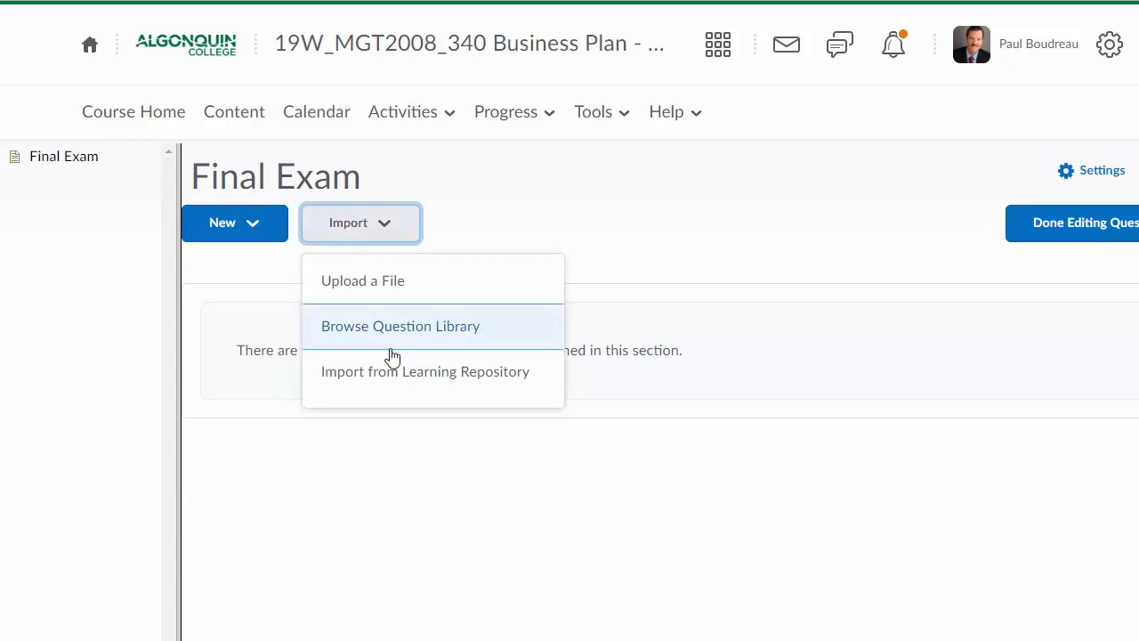
pyautogui.moveTo(399, 335)
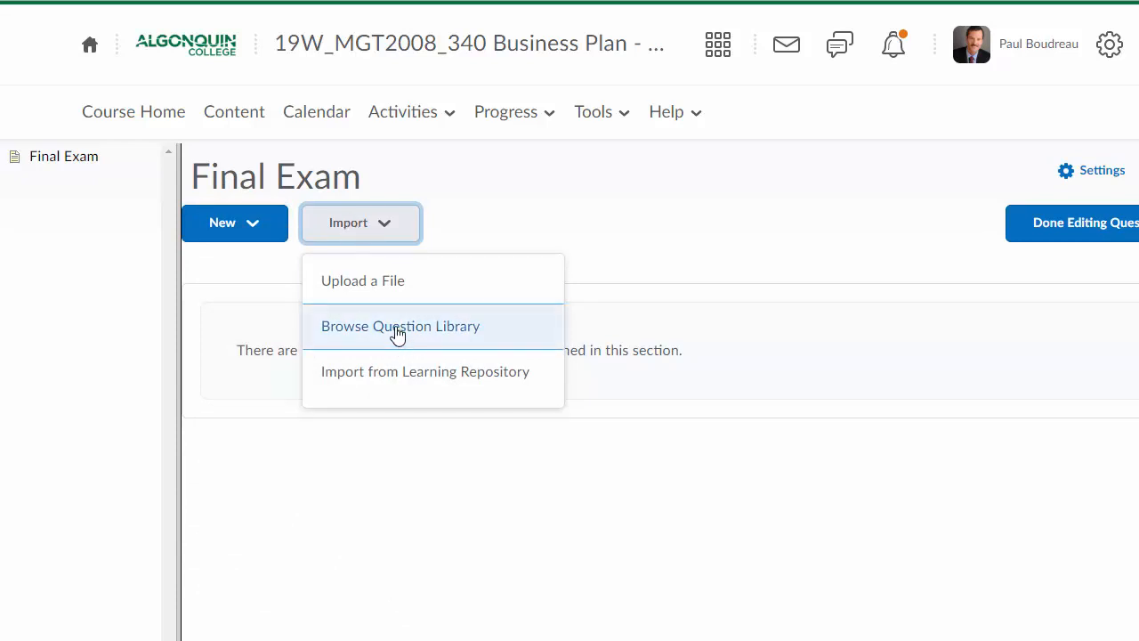
pyautogui.click(400, 326)
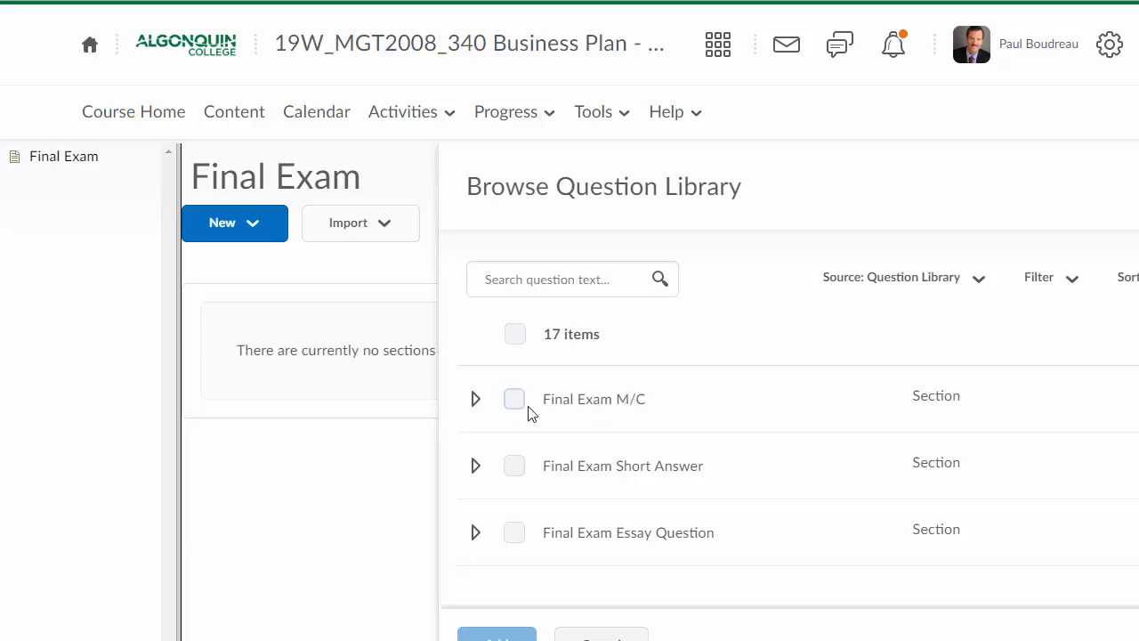
pyautogui.click(513, 398)
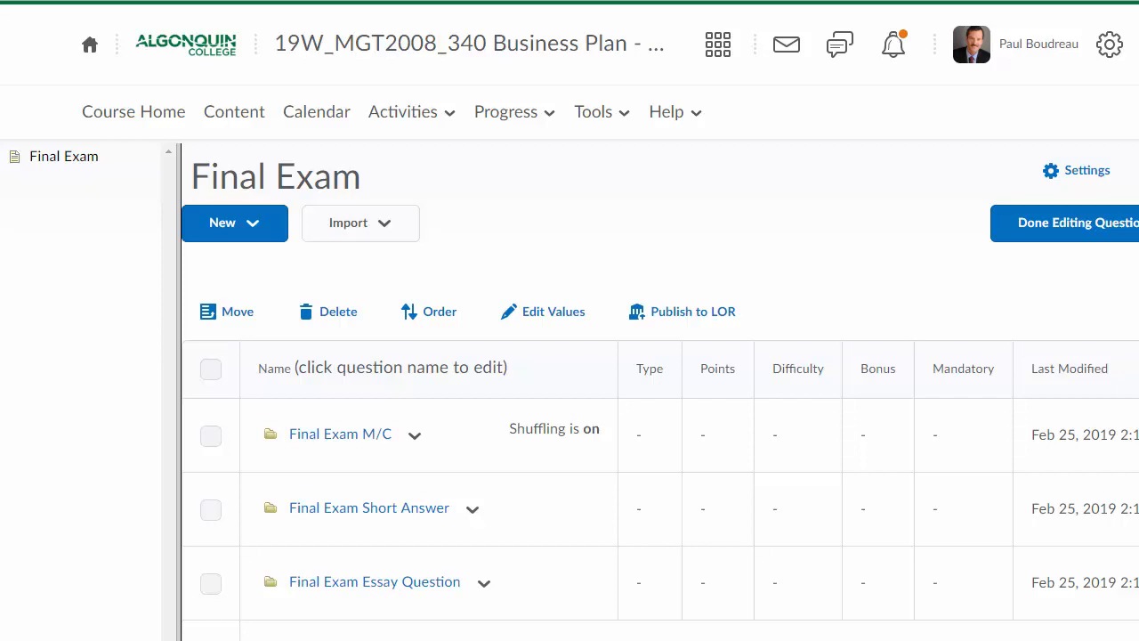
# Check the budget inputs short-answer question's point value in Edit Values, then cancel without changes.
pyautogui.click(369, 507)
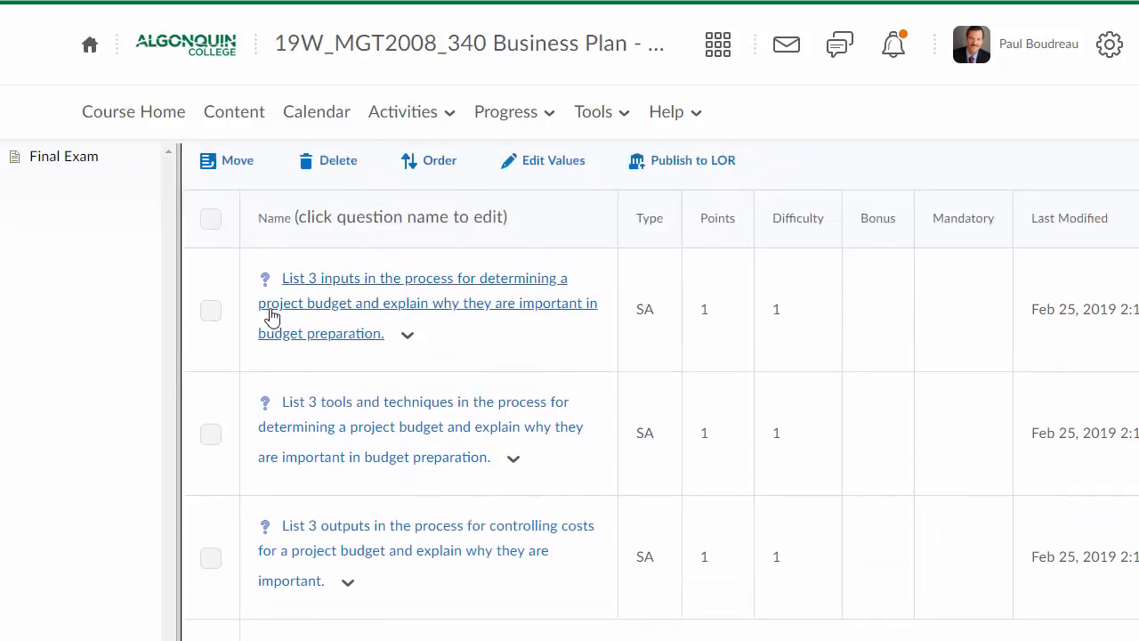
pyautogui.click(209, 310)
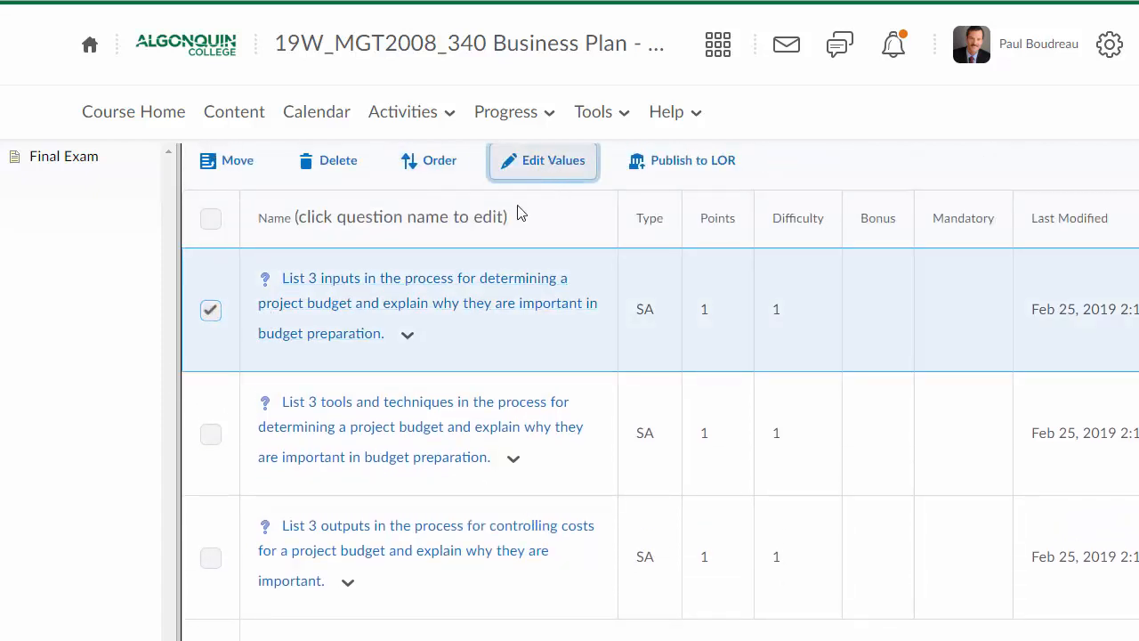
pyautogui.click(543, 160)
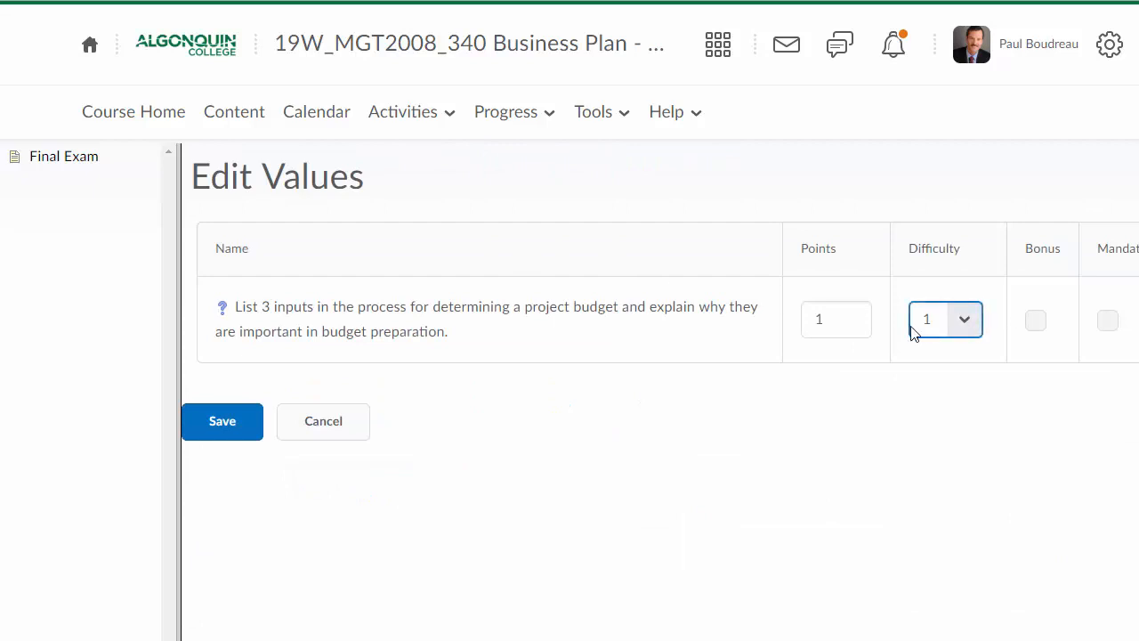
pyautogui.click(837, 320)
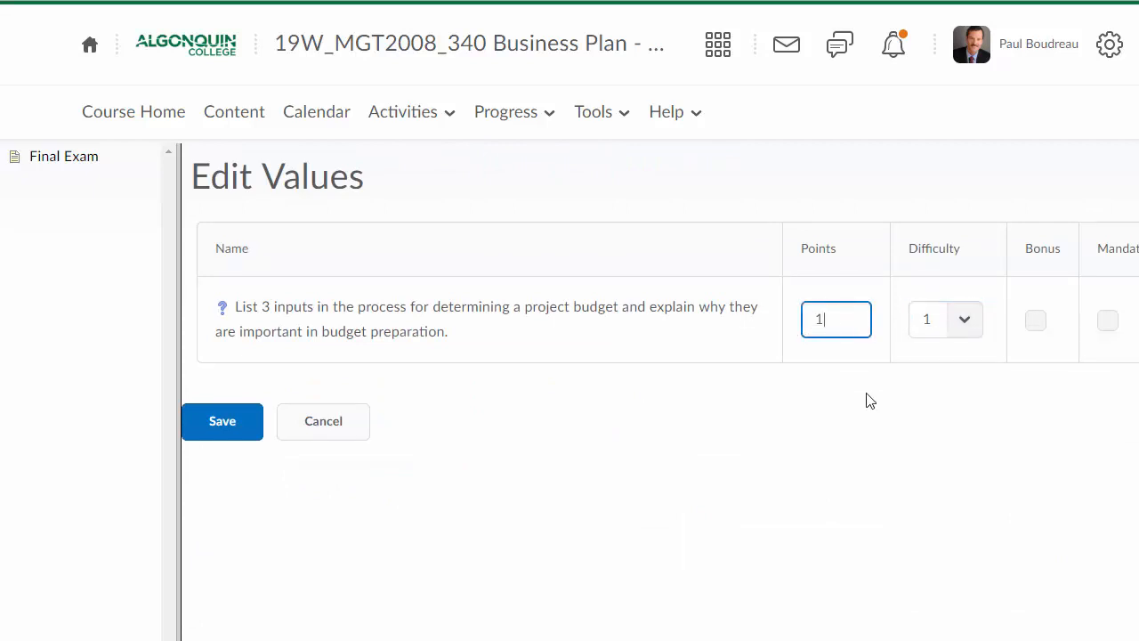
pyautogui.moveTo(324, 420)
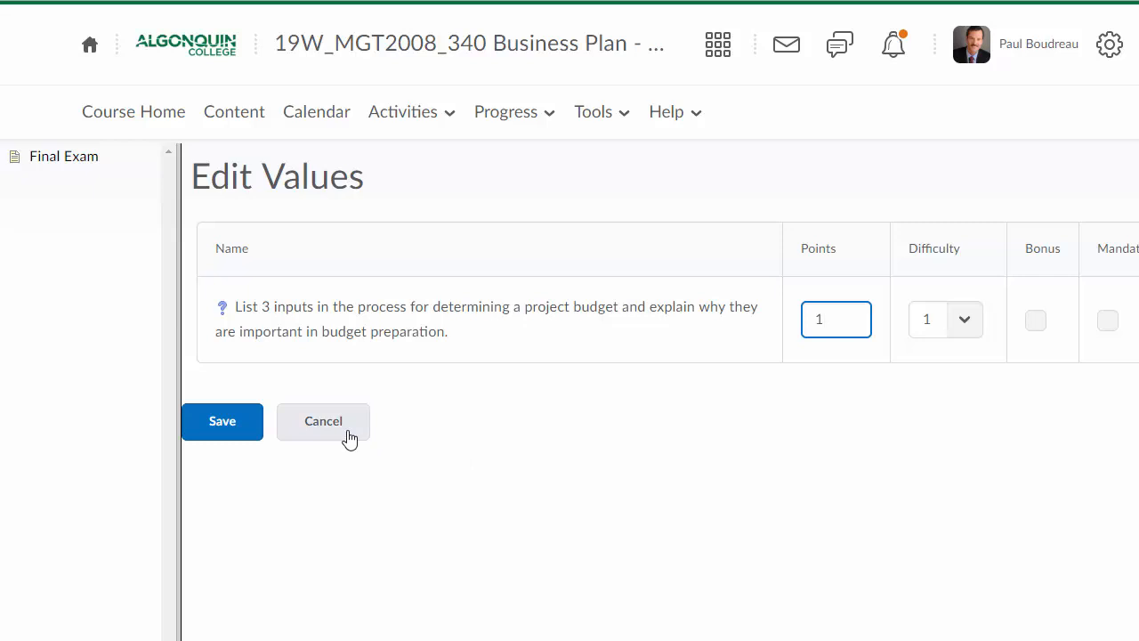
pyautogui.click(324, 420)
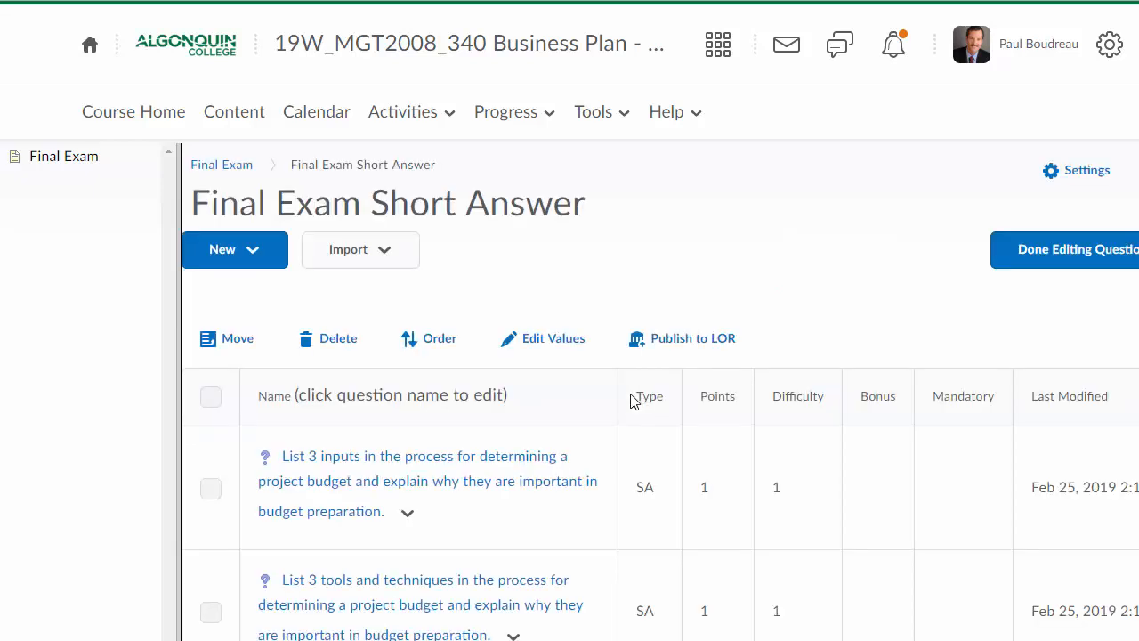
pyautogui.scroll(-3)
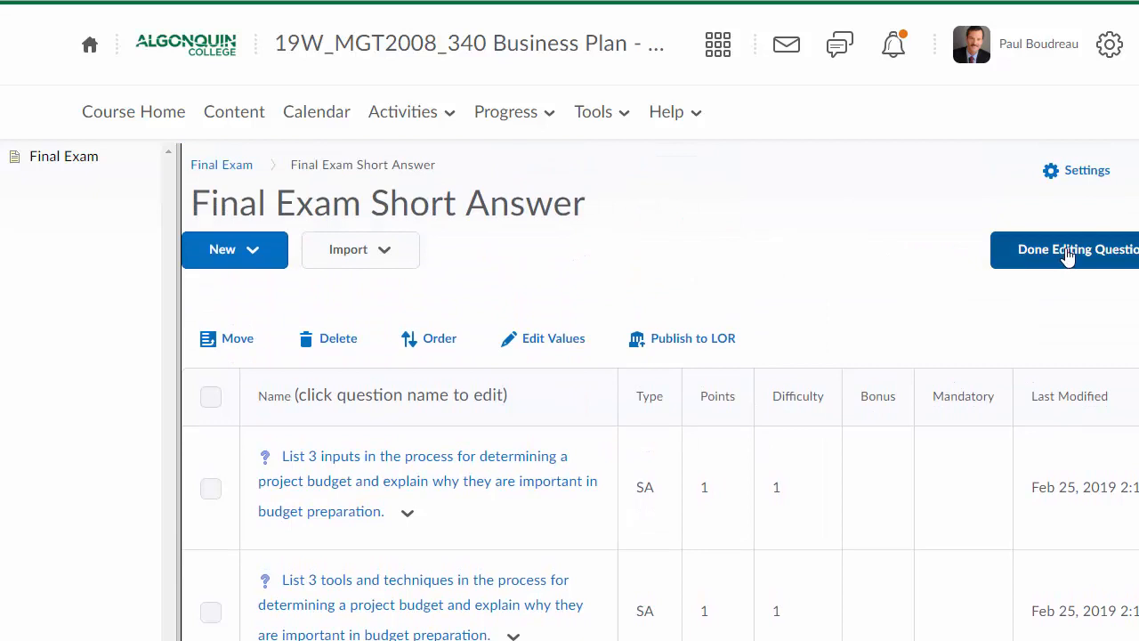
# Return to the quiz and review its Restrictions, keeping the status Inactive.
pyautogui.click(1067, 249)
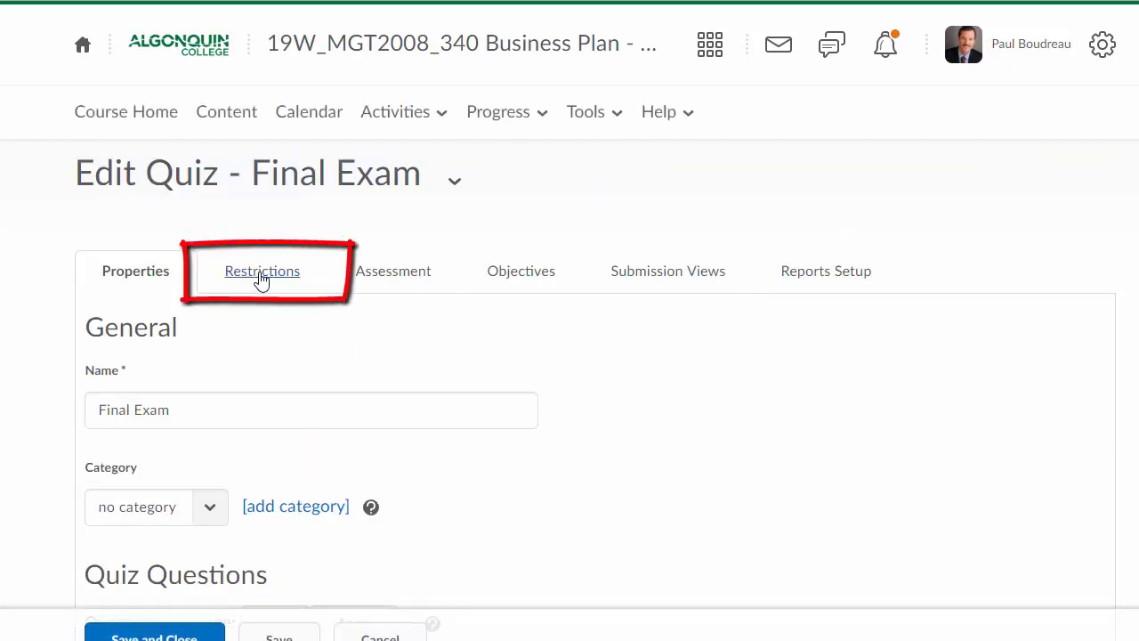
pyautogui.click(262, 270)
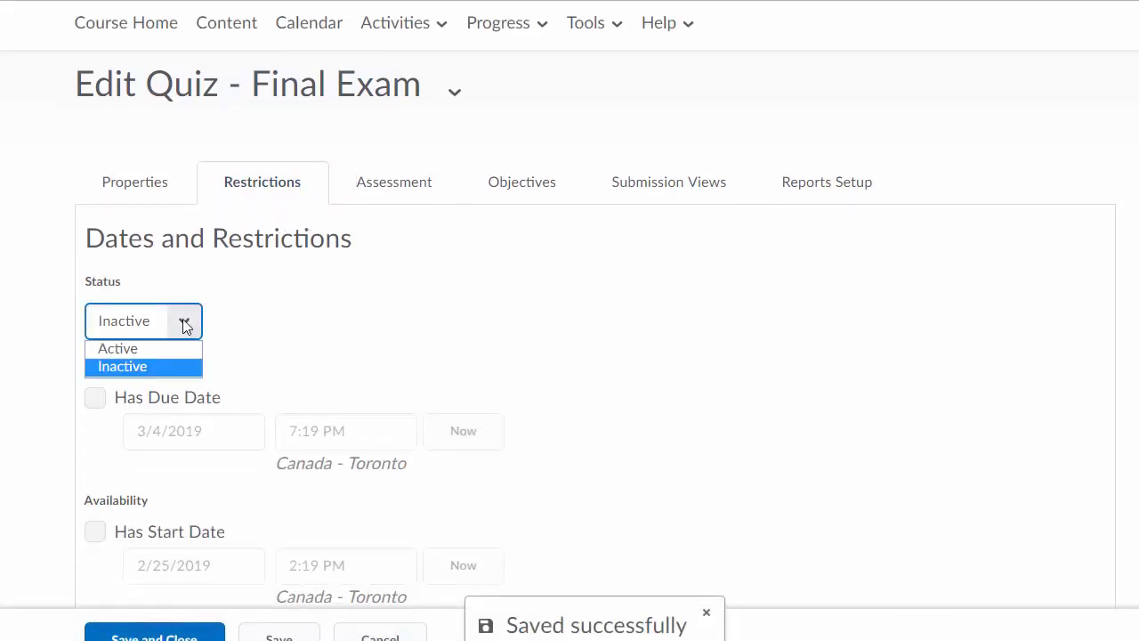
pyautogui.click(121, 367)
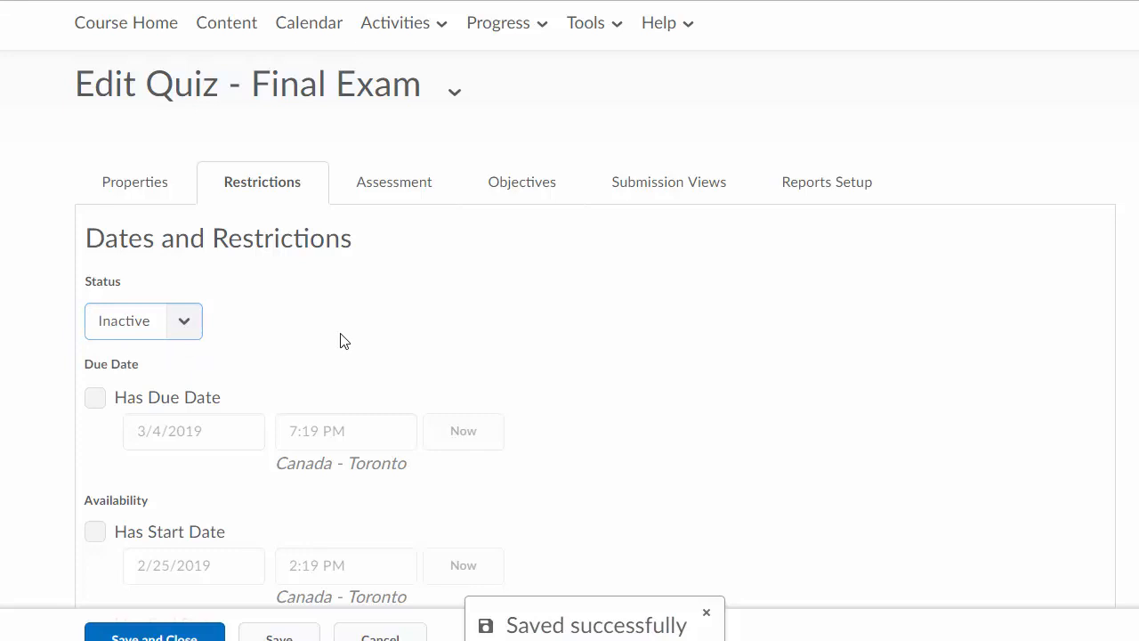
pyautogui.scroll(-3)
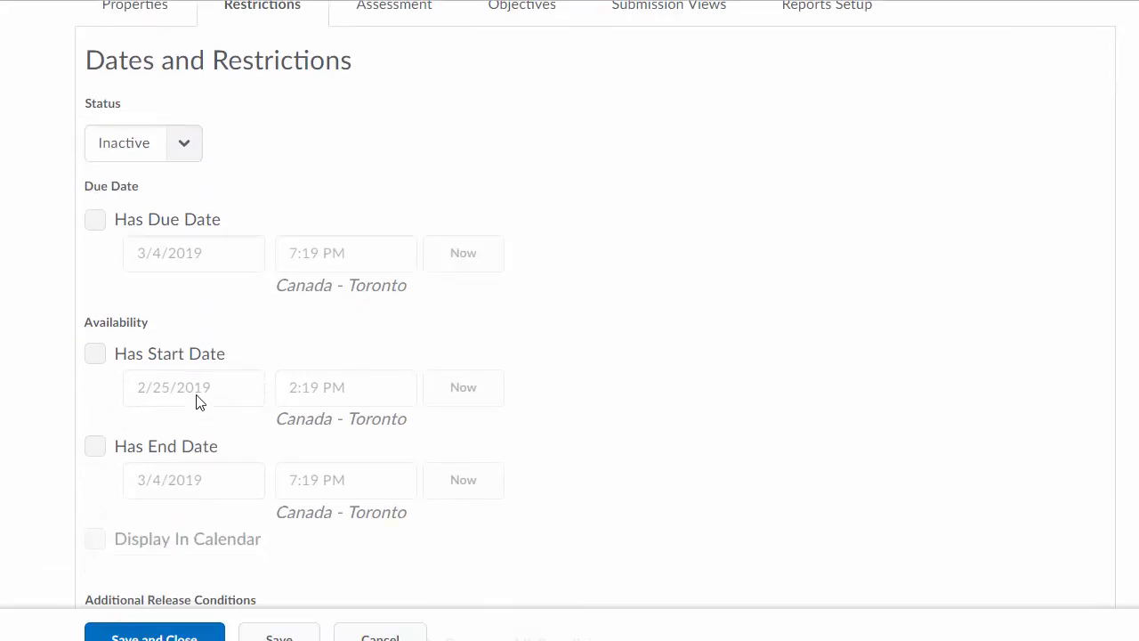
# Give the quiz a start date of 4/24/2019 at 2:00 PM.
pyautogui.click(95, 353)
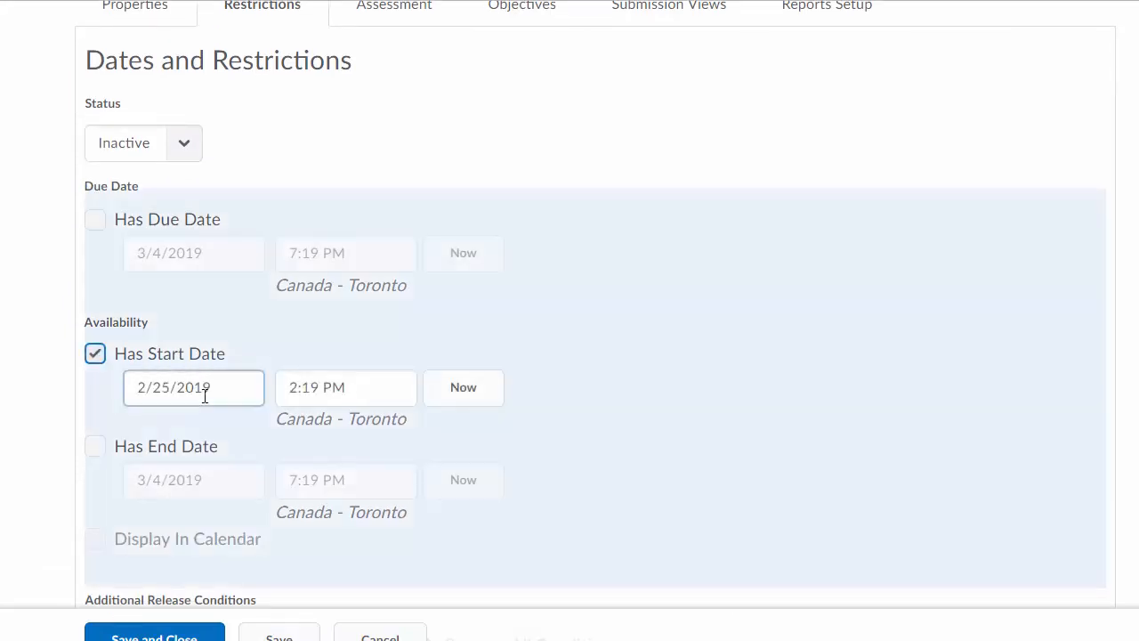
pyautogui.click(192, 388)
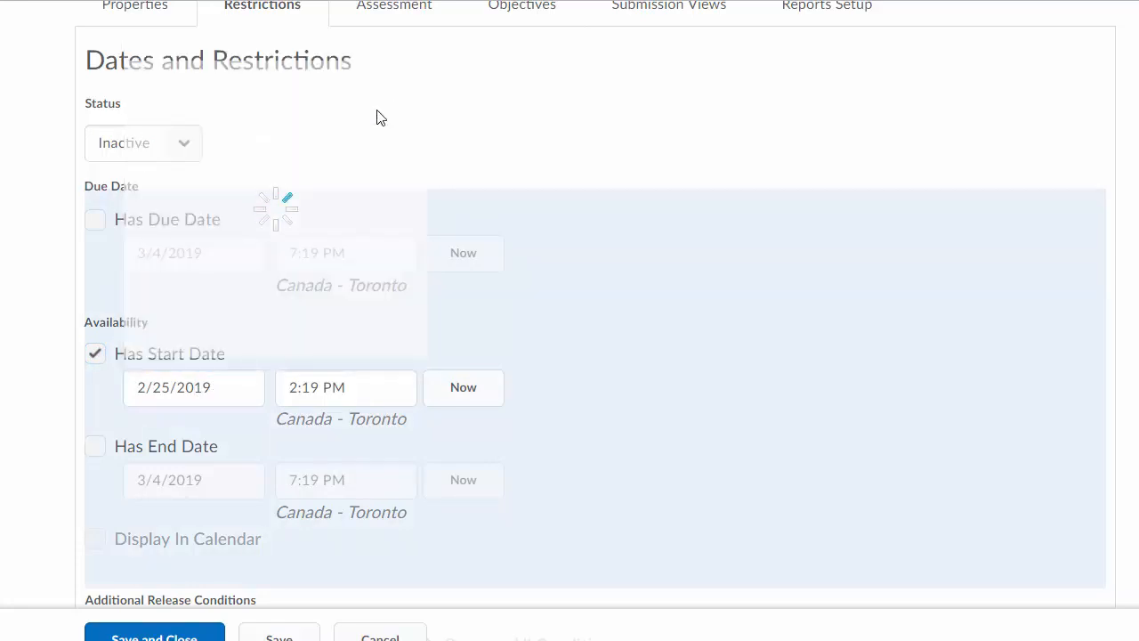
pyautogui.click(192, 388)
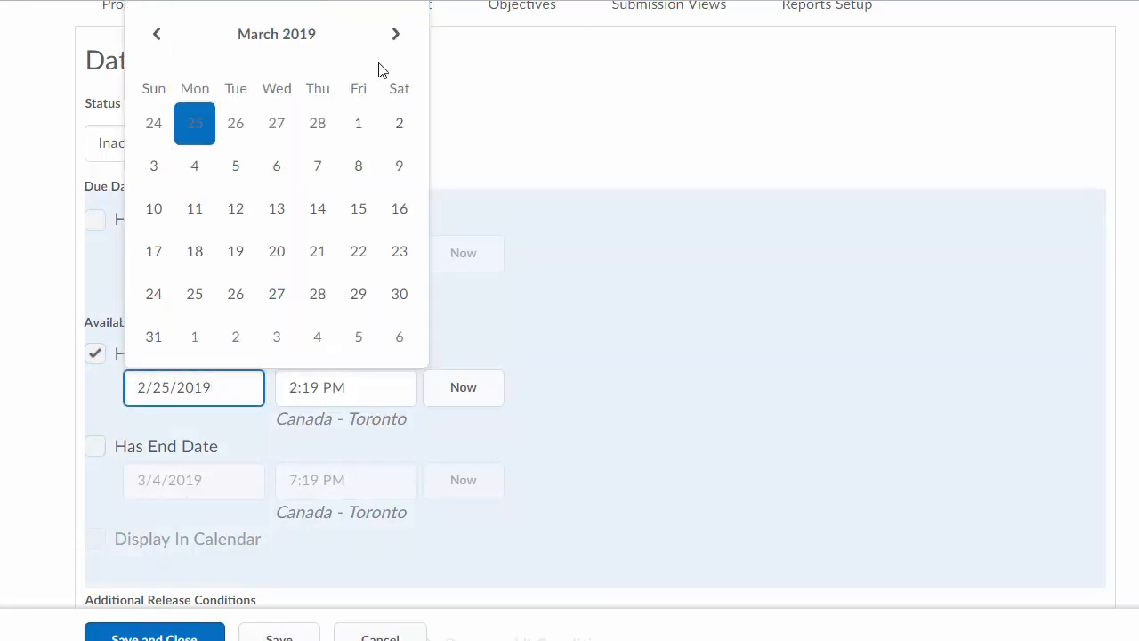
pyautogui.click(396, 34)
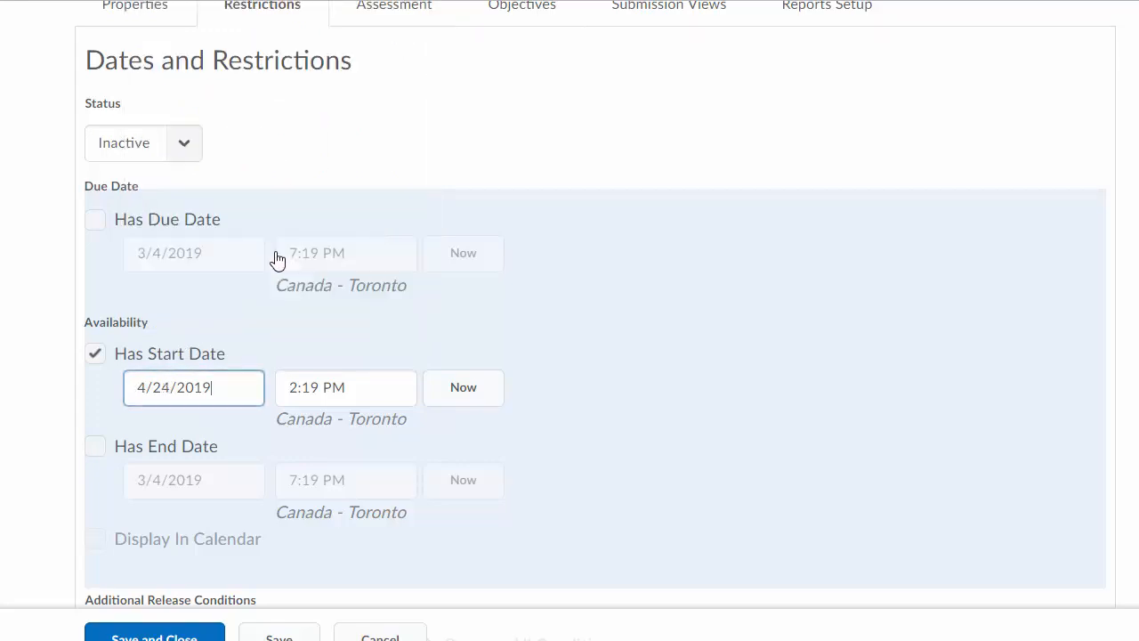
pyautogui.click(345, 388)
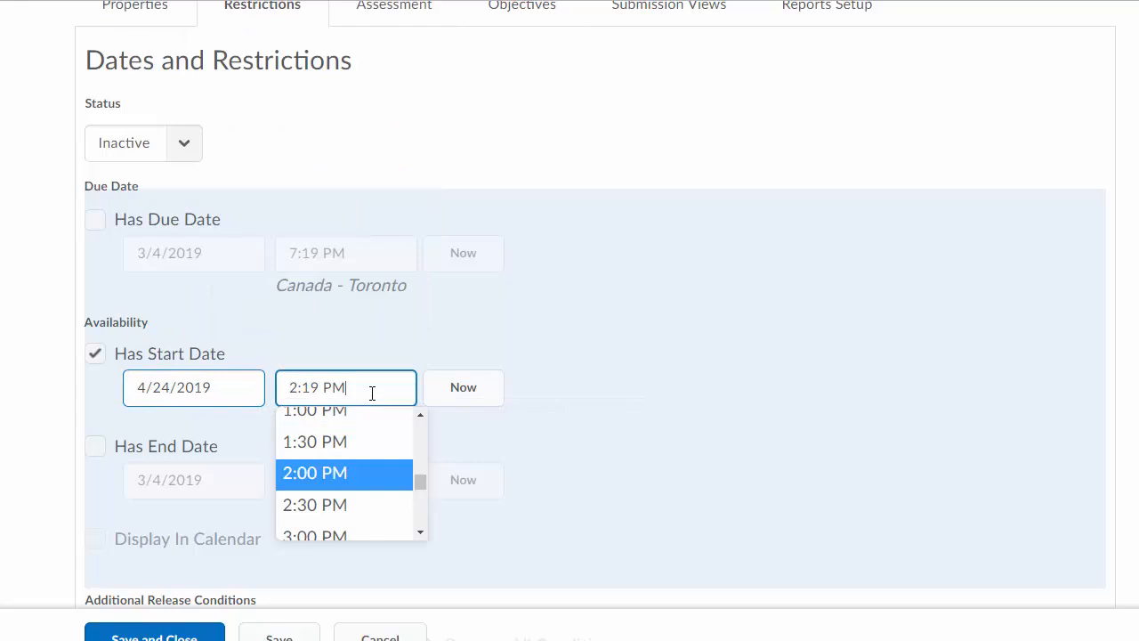
pyautogui.click(314, 474)
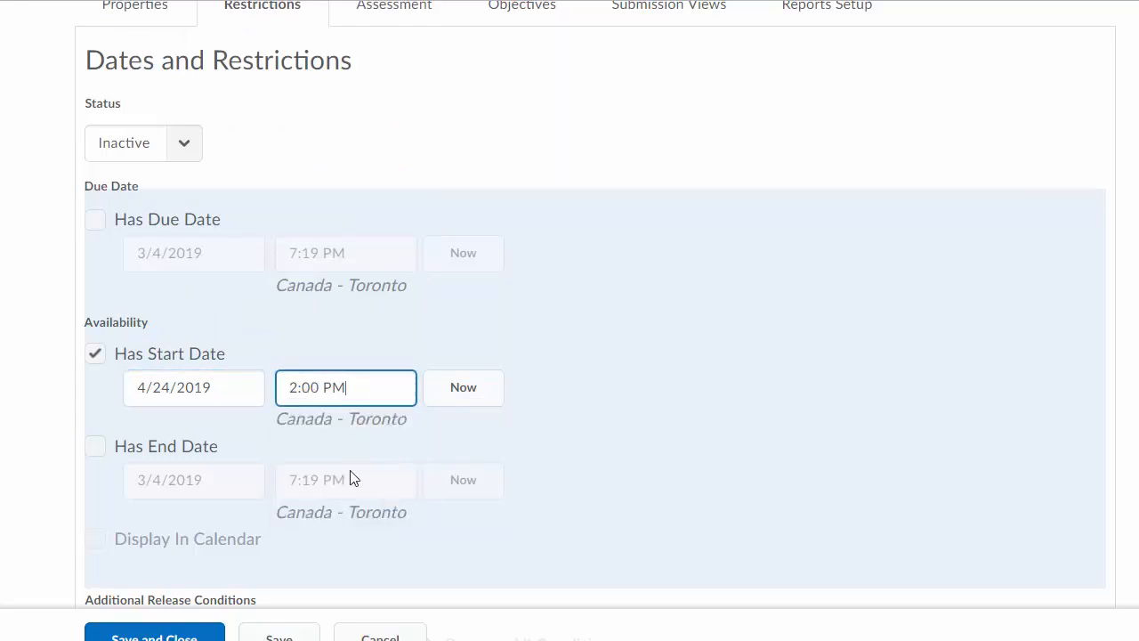
pyautogui.moveTo(525, 435)
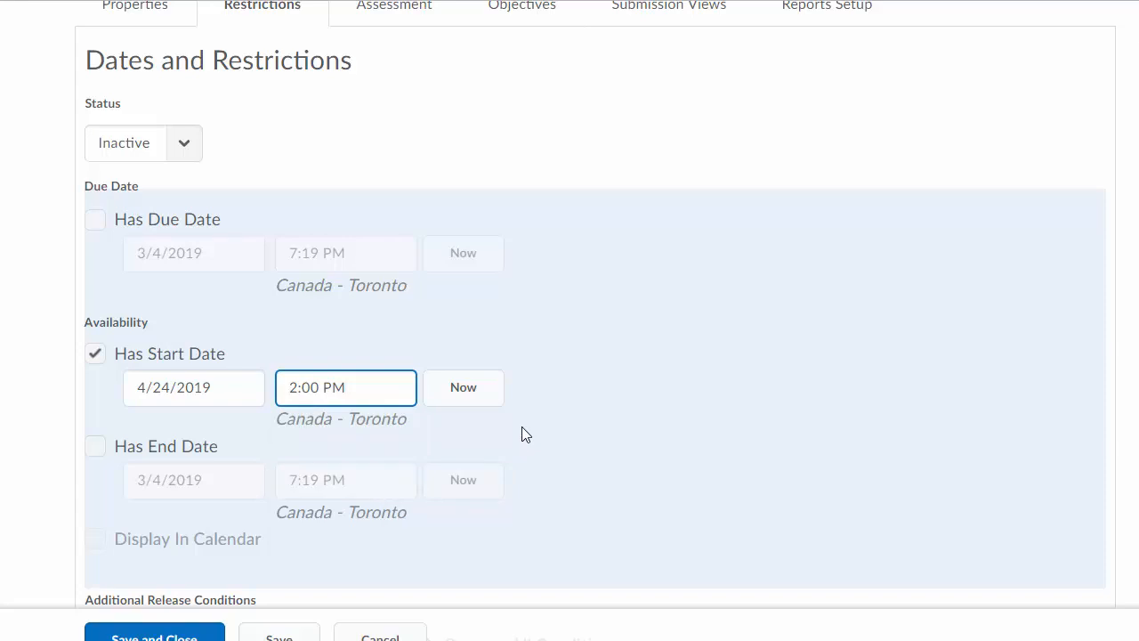
pyautogui.moveTo(534, 439)
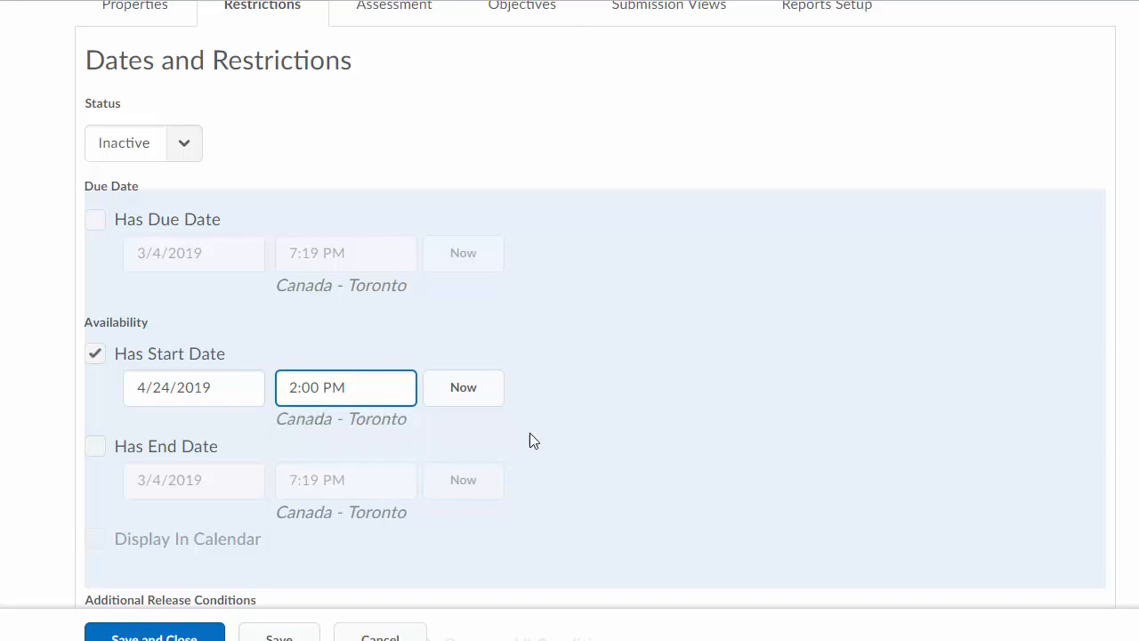
pyautogui.scroll(-3)
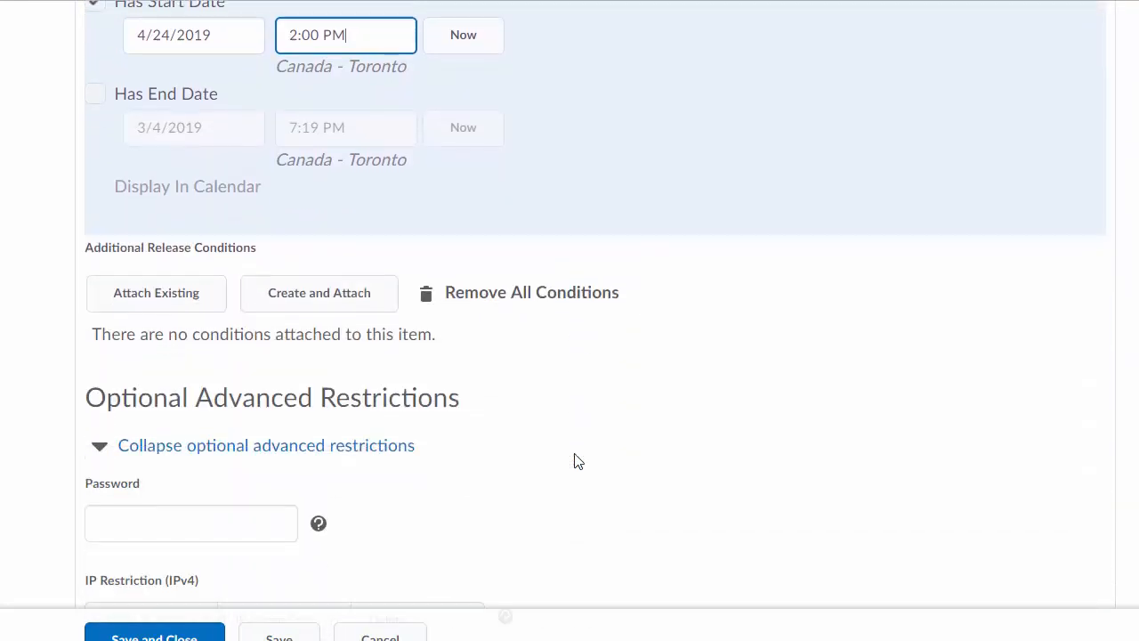
pyautogui.scroll(-3)
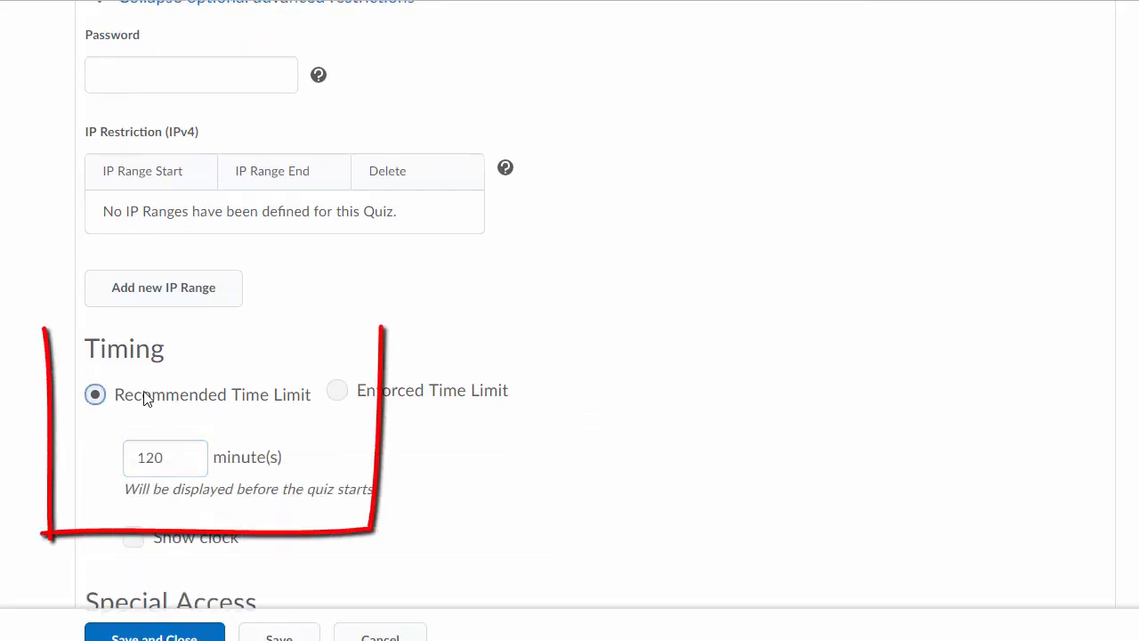
pyautogui.click(164, 456)
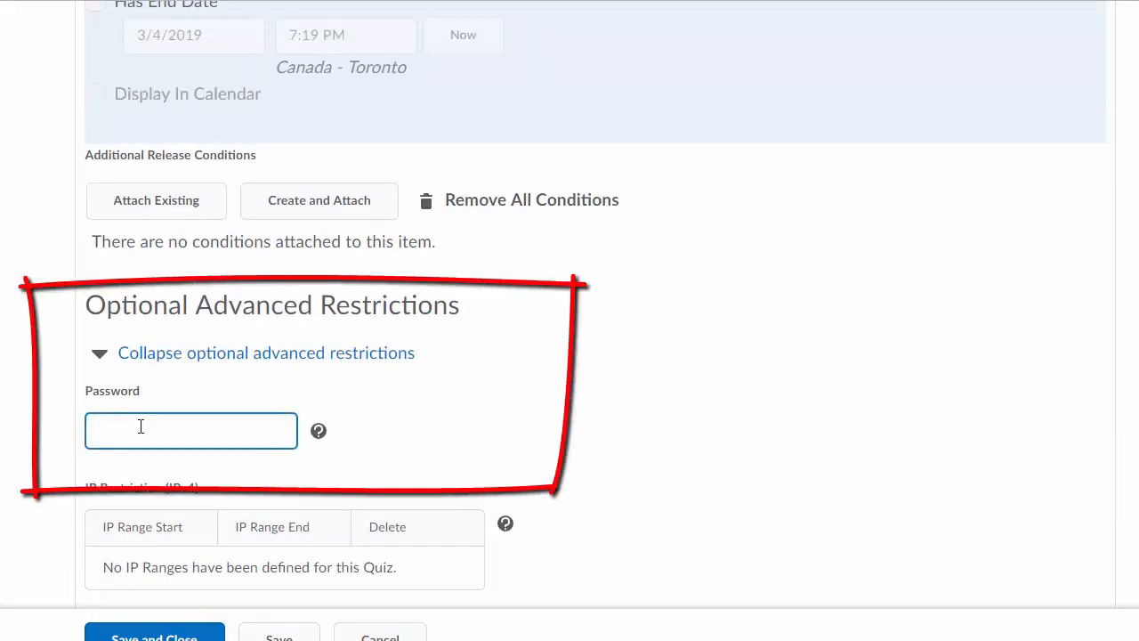
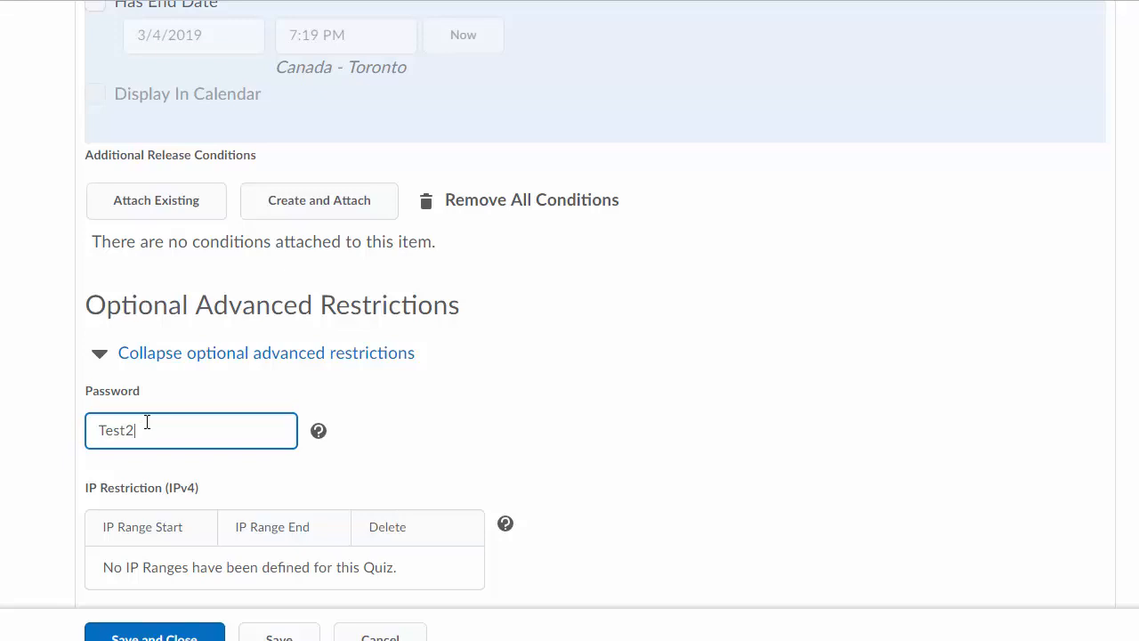
pyautogui.moveTo(388, 466)
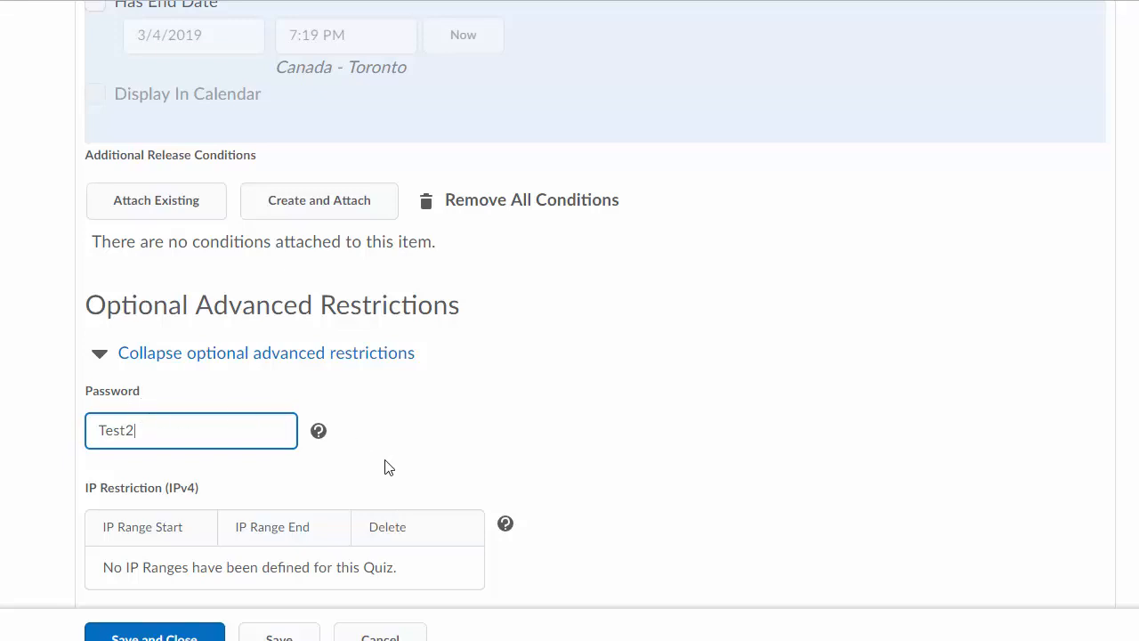
pyautogui.scroll(-3)
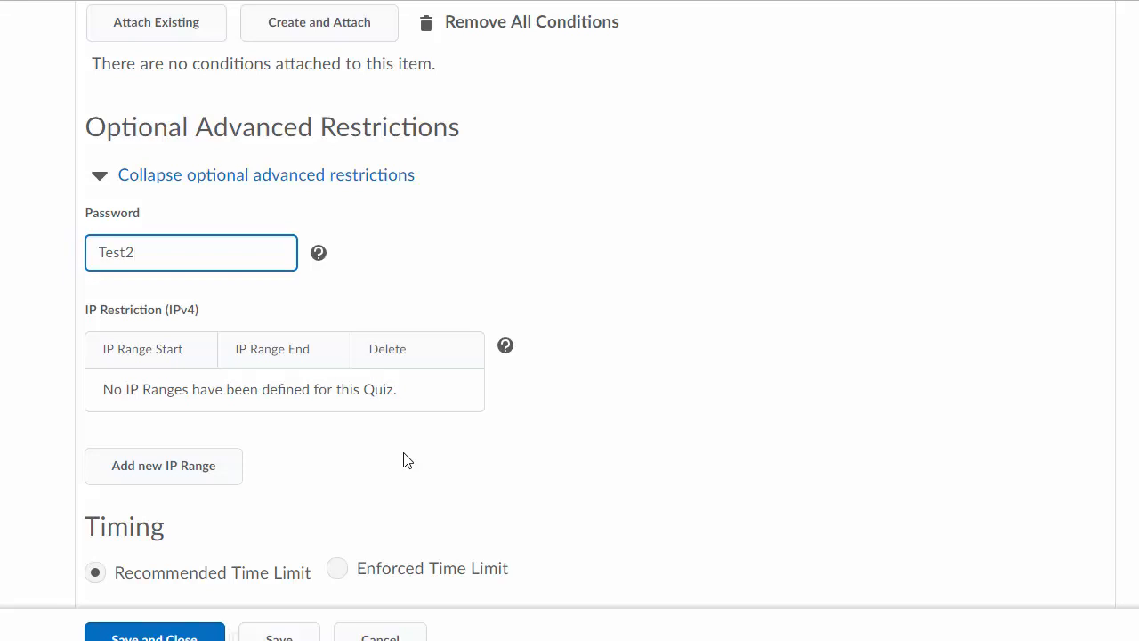
pyautogui.moveTo(413, 463)
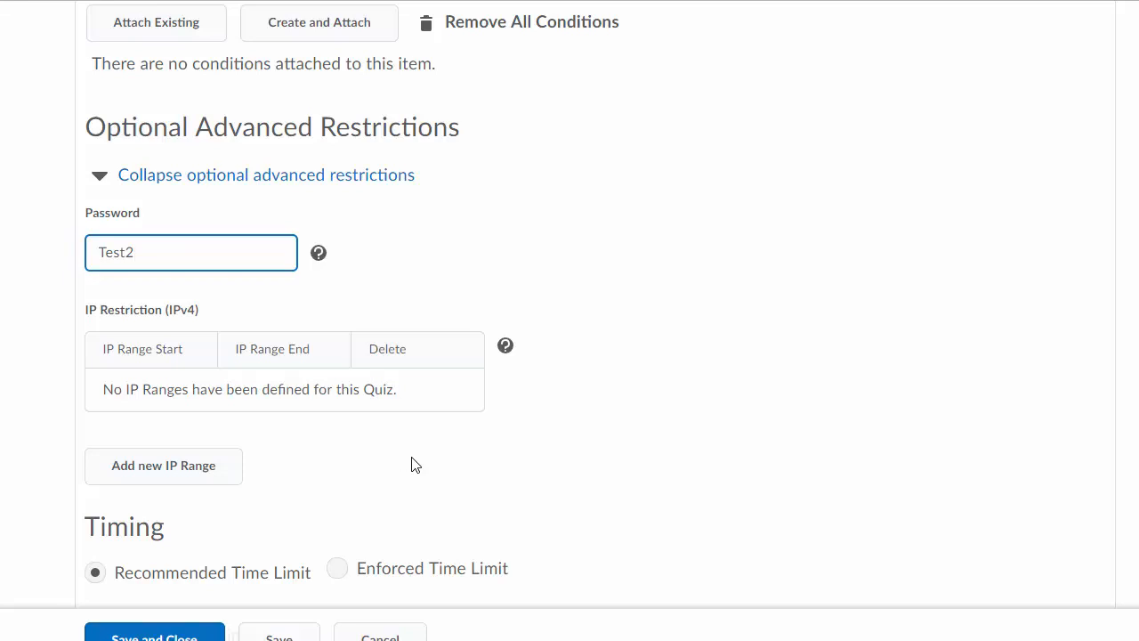
# Make the 120-minute time limit enforced with a 5-minute grace period, letting students keep working afterward.
pyautogui.scroll(-3)
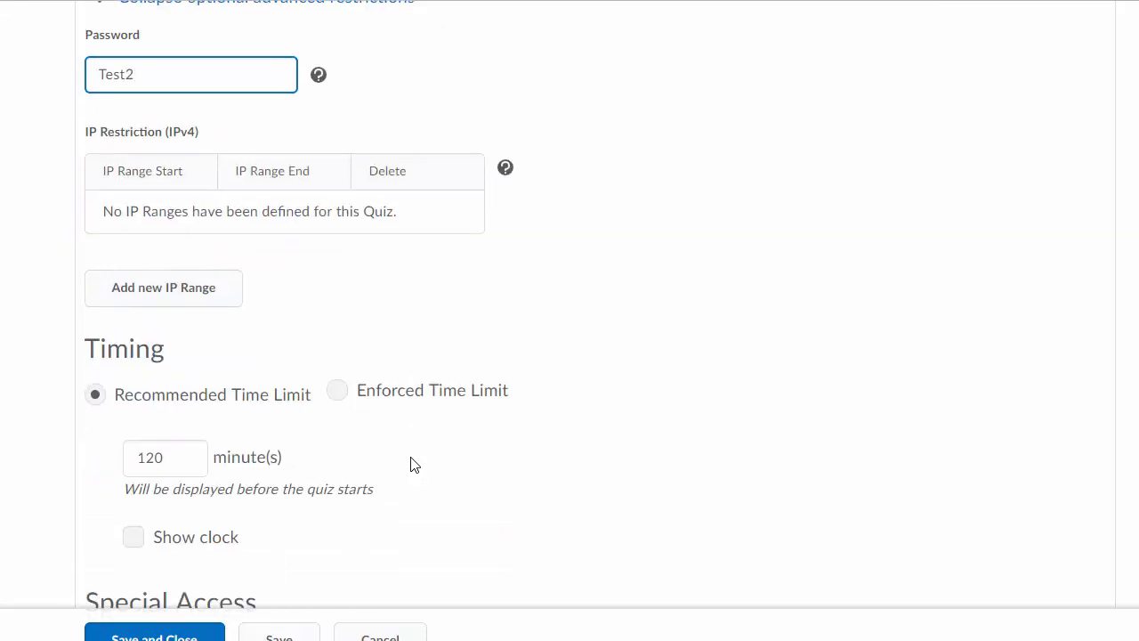
pyautogui.scroll(-3)
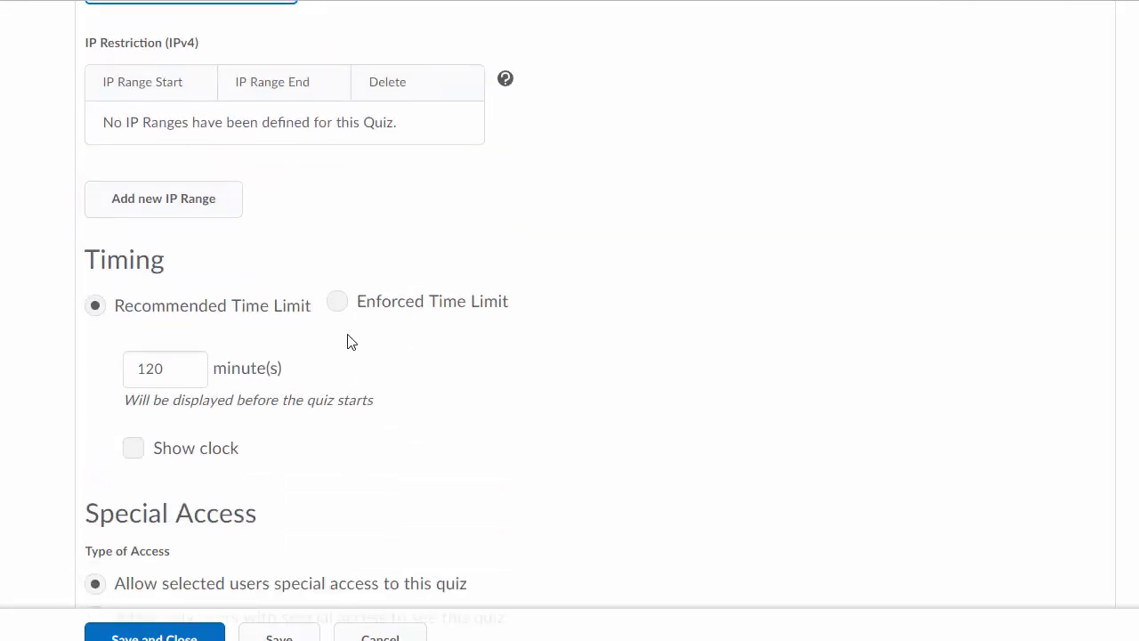
pyautogui.click(336, 300)
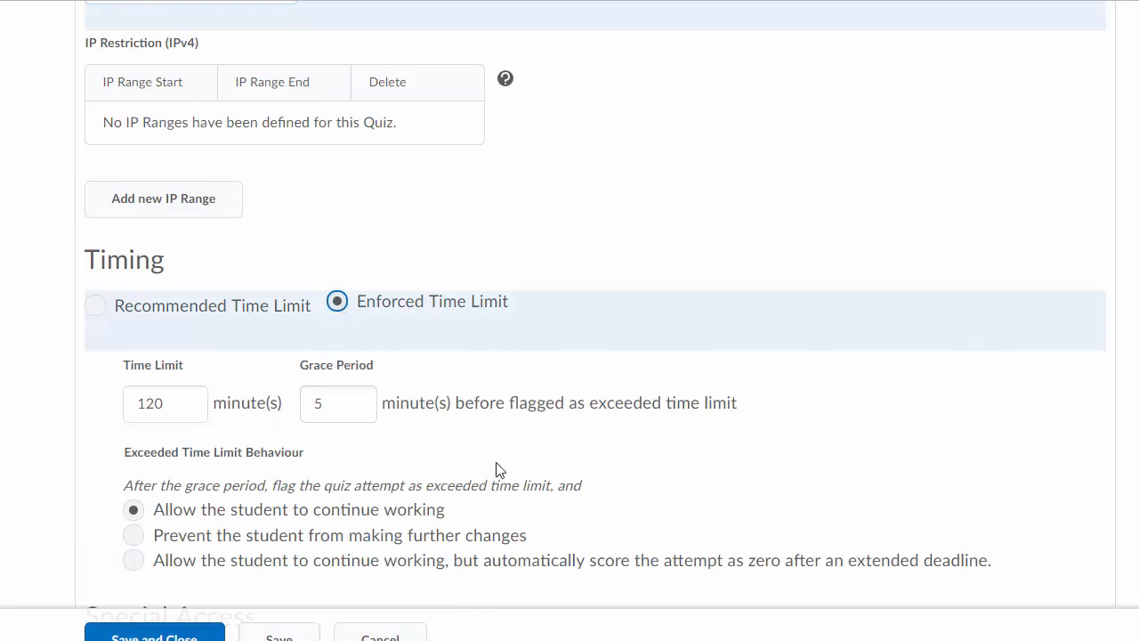
pyautogui.scroll(-3)
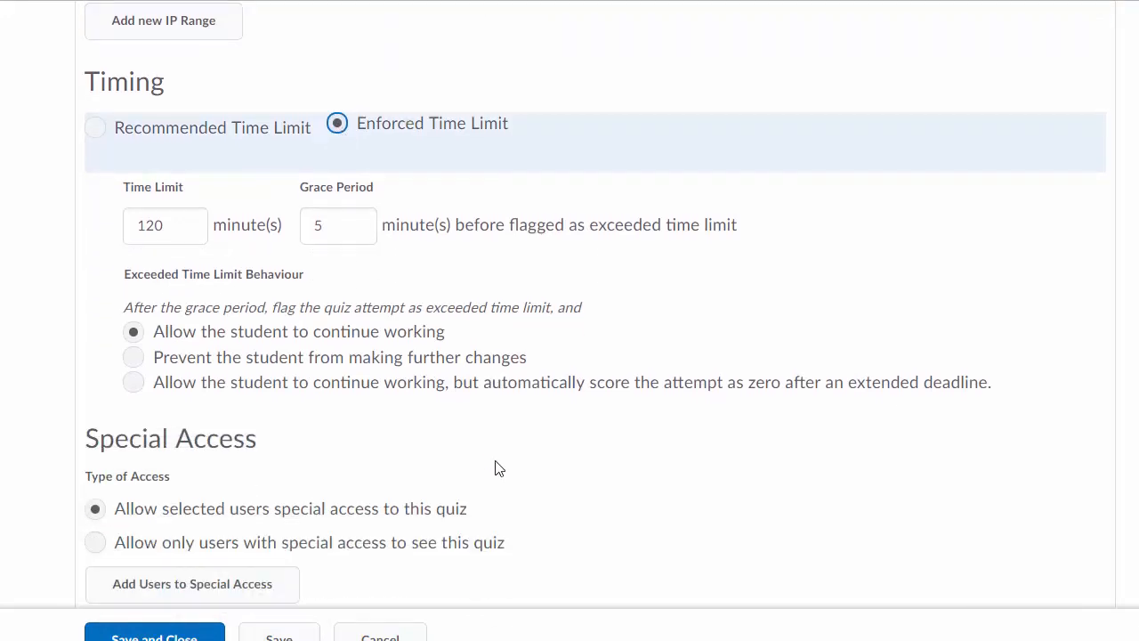
pyautogui.click(132, 356)
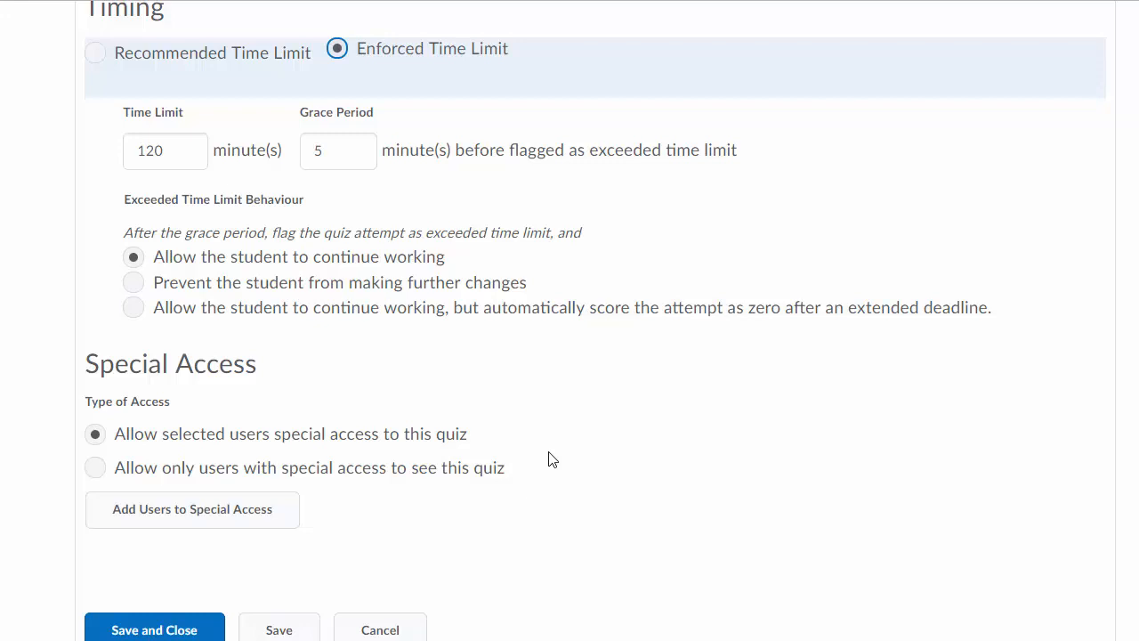
pyautogui.moveTo(193, 509)
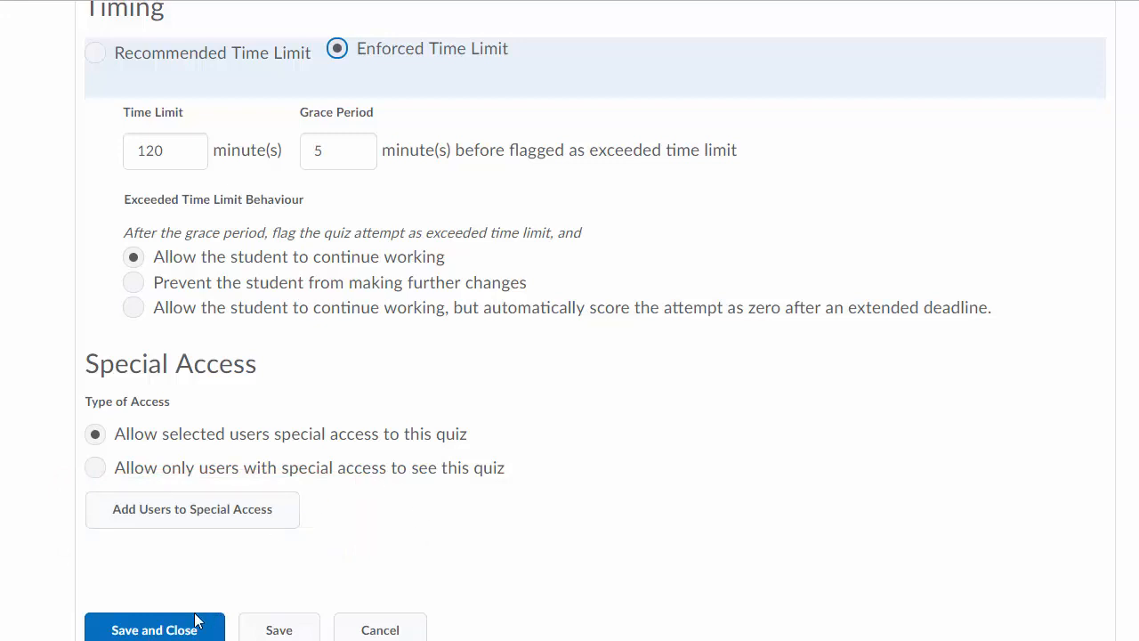
# Save the Final Exam quiz and return to the quiz list.
pyautogui.click(153, 630)
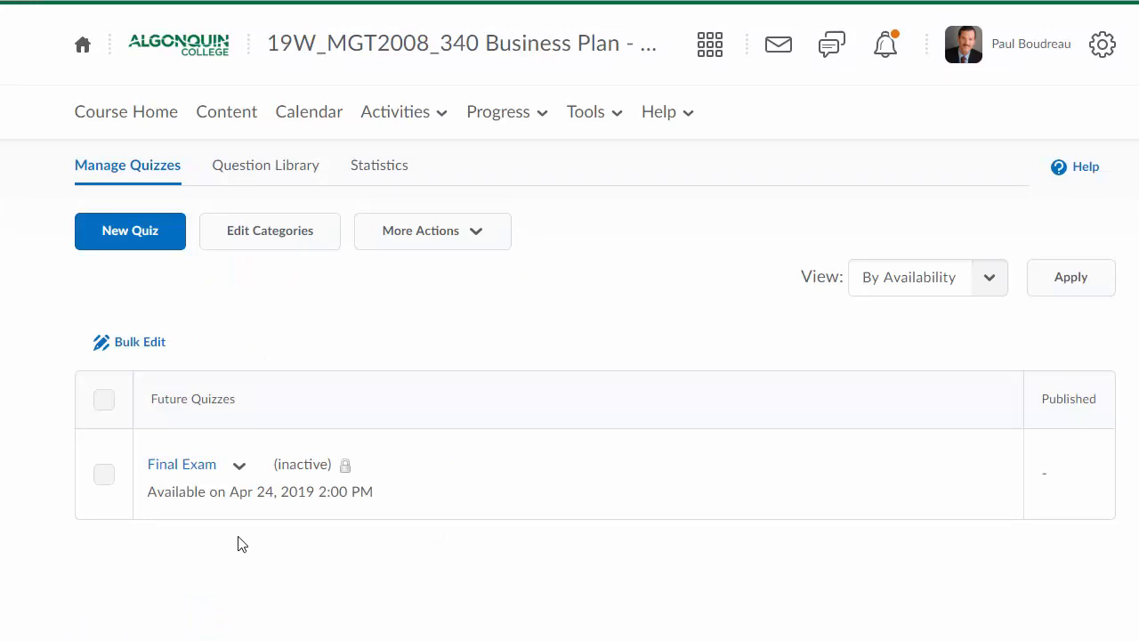
pyautogui.moveTo(293, 637)
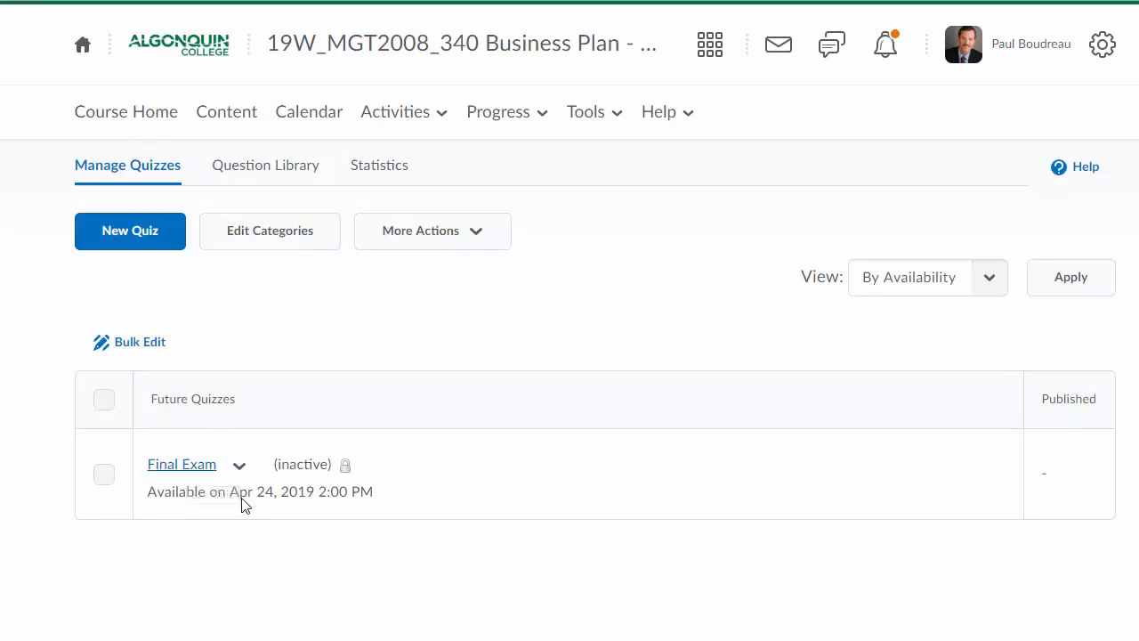
# Reopen Final Exam and scroll through its 14 questions totaling 18 points.
pyautogui.click(182, 462)
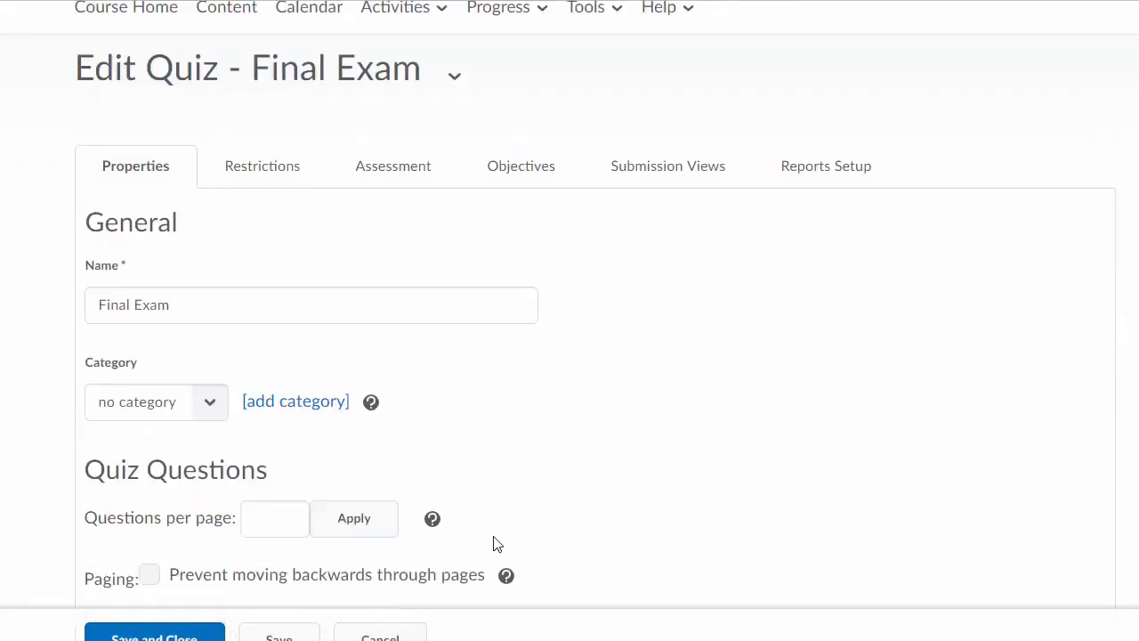
pyautogui.scroll(-3)
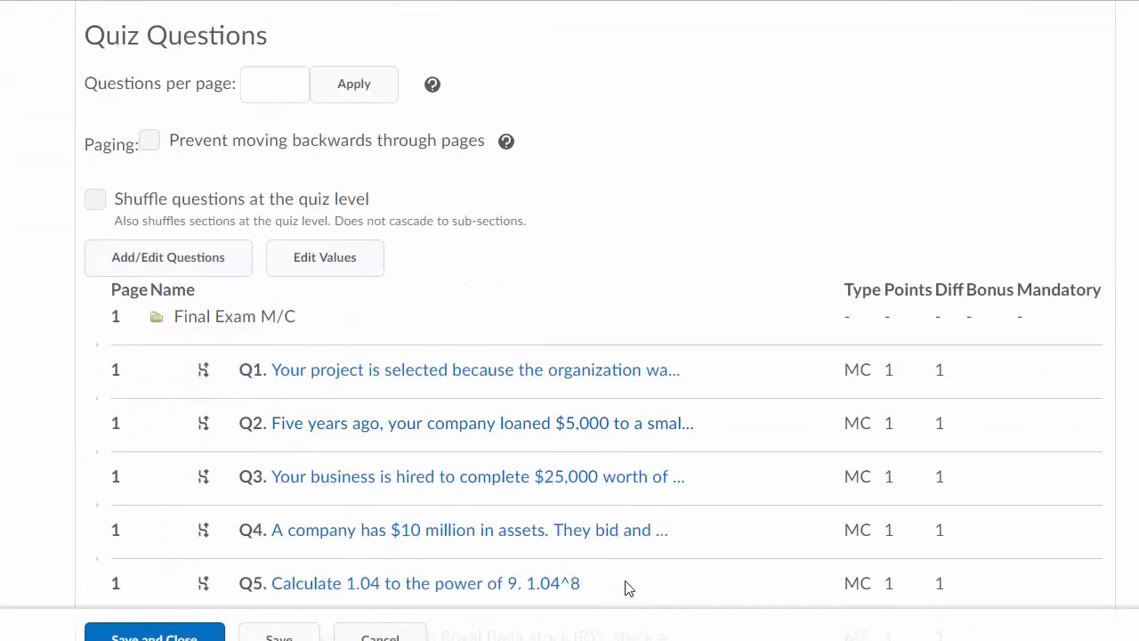
pyautogui.scroll(-3)
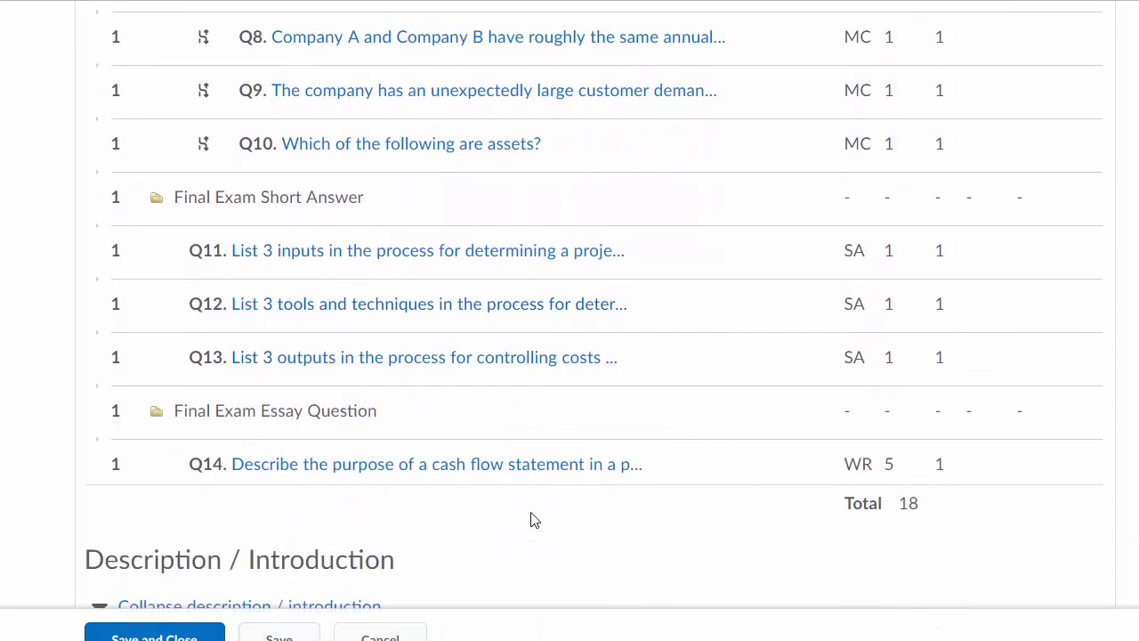
pyautogui.scroll(-3)
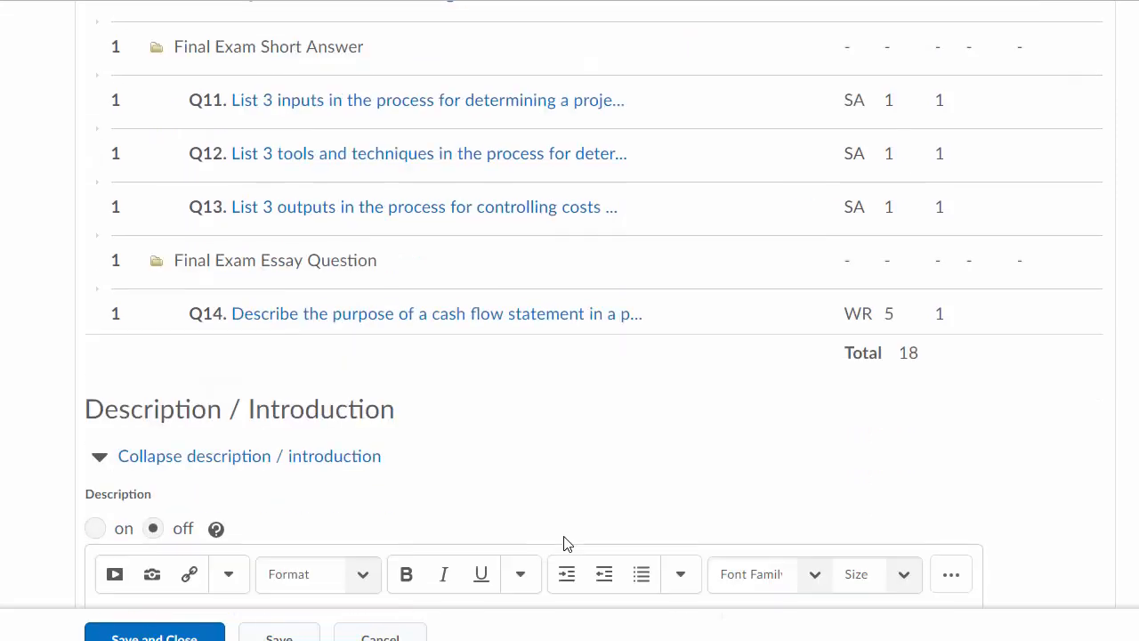
pyautogui.scroll(-3)
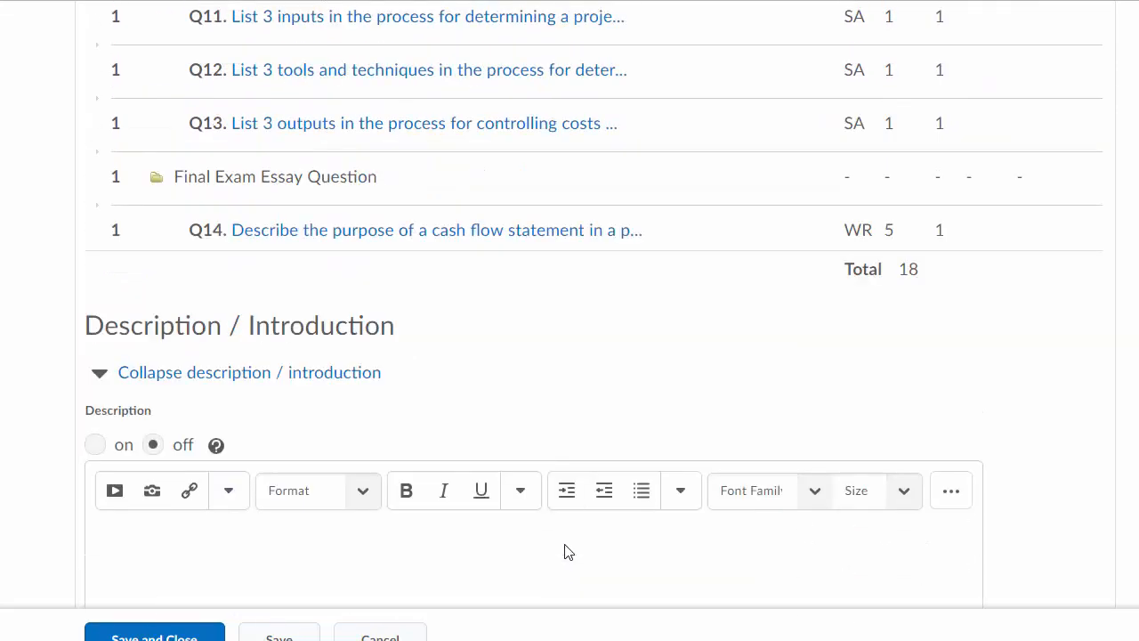